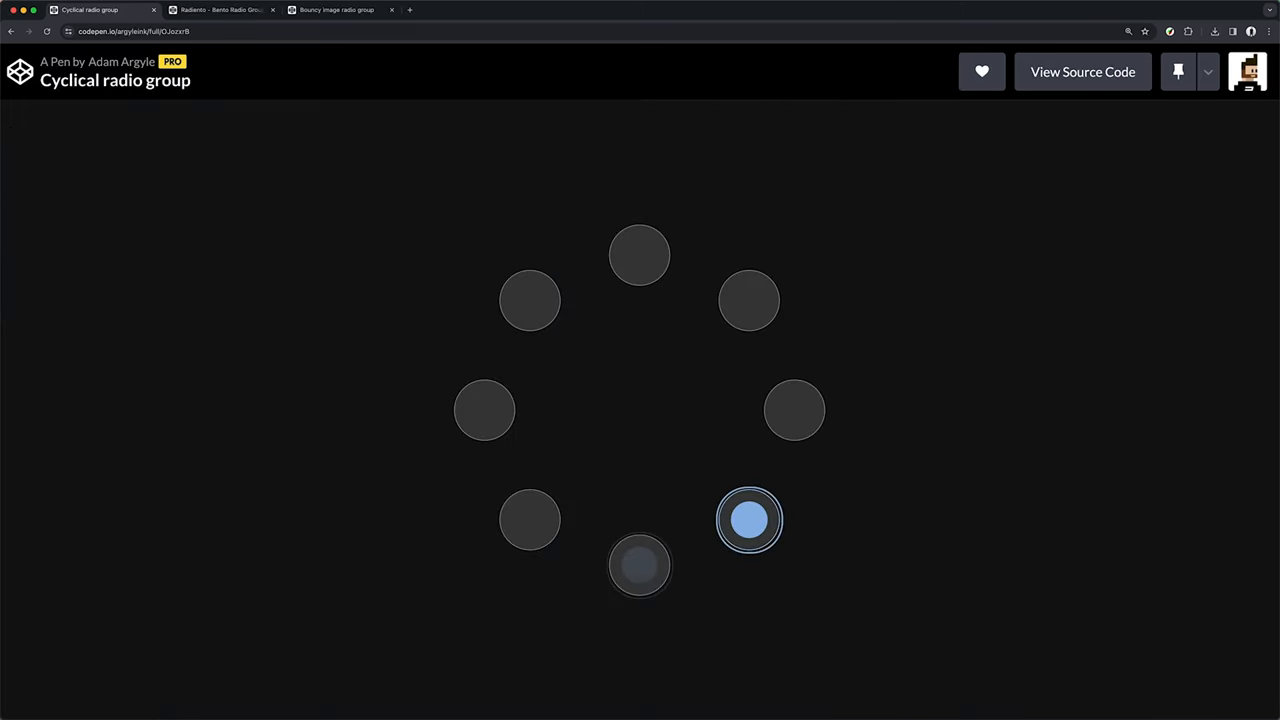
Switch from the bento radio carousel demo to the untitled pen showing The Looper.
{"action": "left_click", "coordinate": [220, 9]}
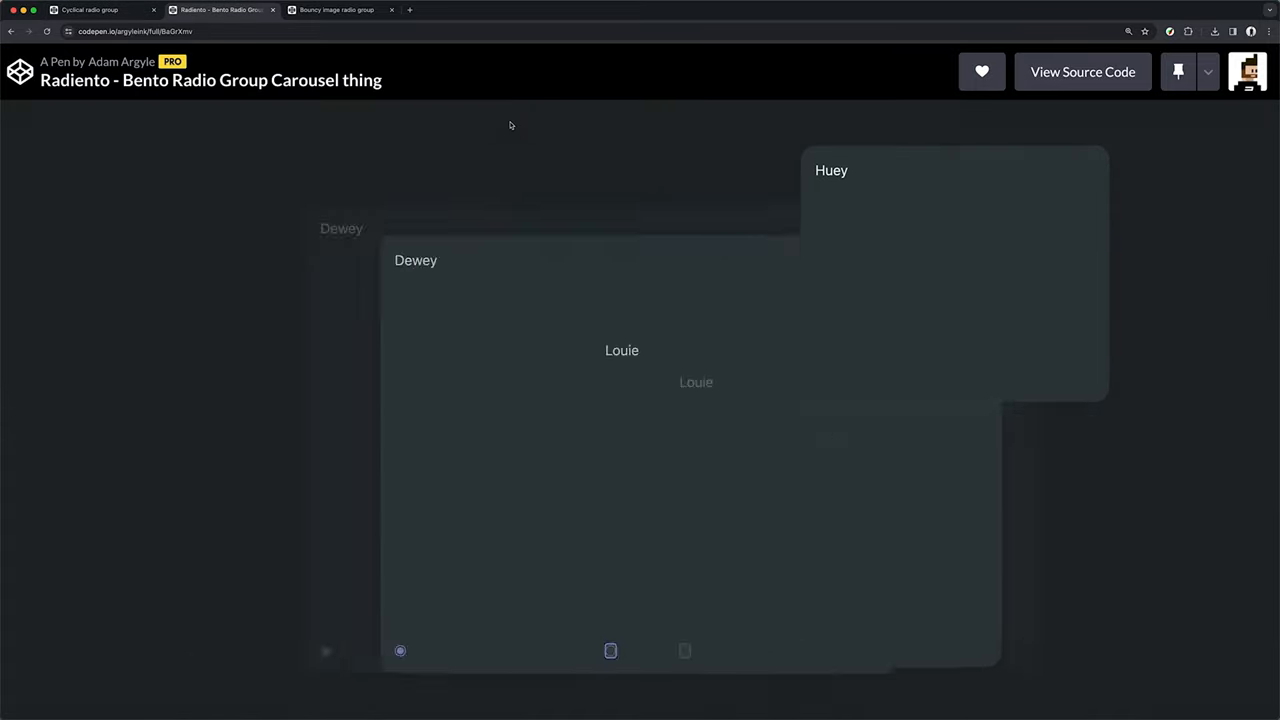
{"action": "left_click", "coordinate": [336, 9]}
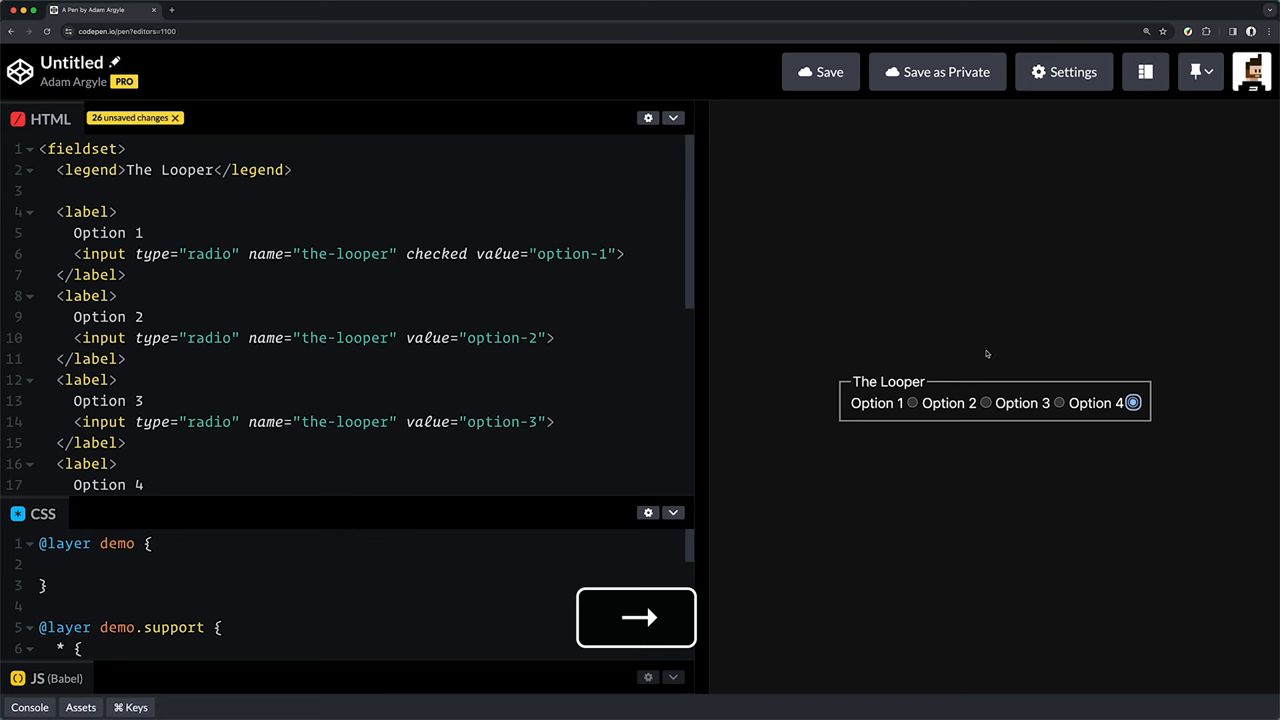
Check Option 2, Option 4, then Option 1 in The Looper preview.
{"action": "left_click", "coordinate": [985, 403]}
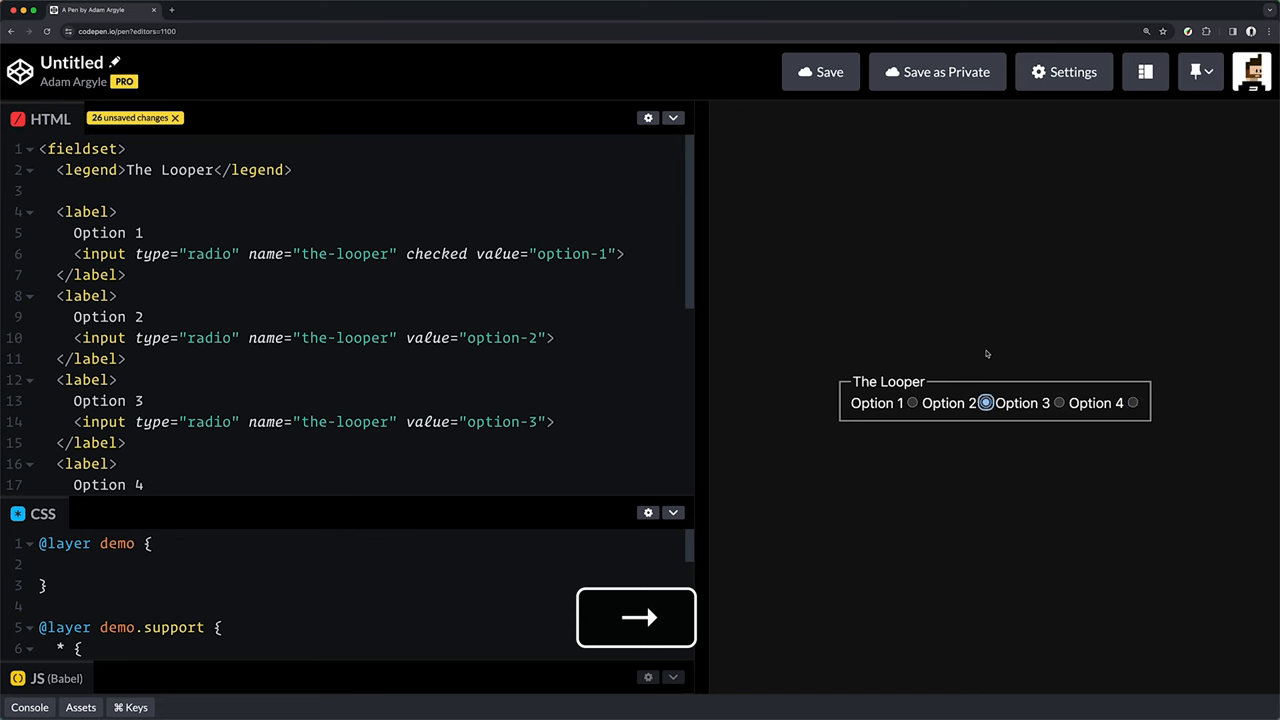
{"action": "left_click", "coordinate": [1057, 403]}
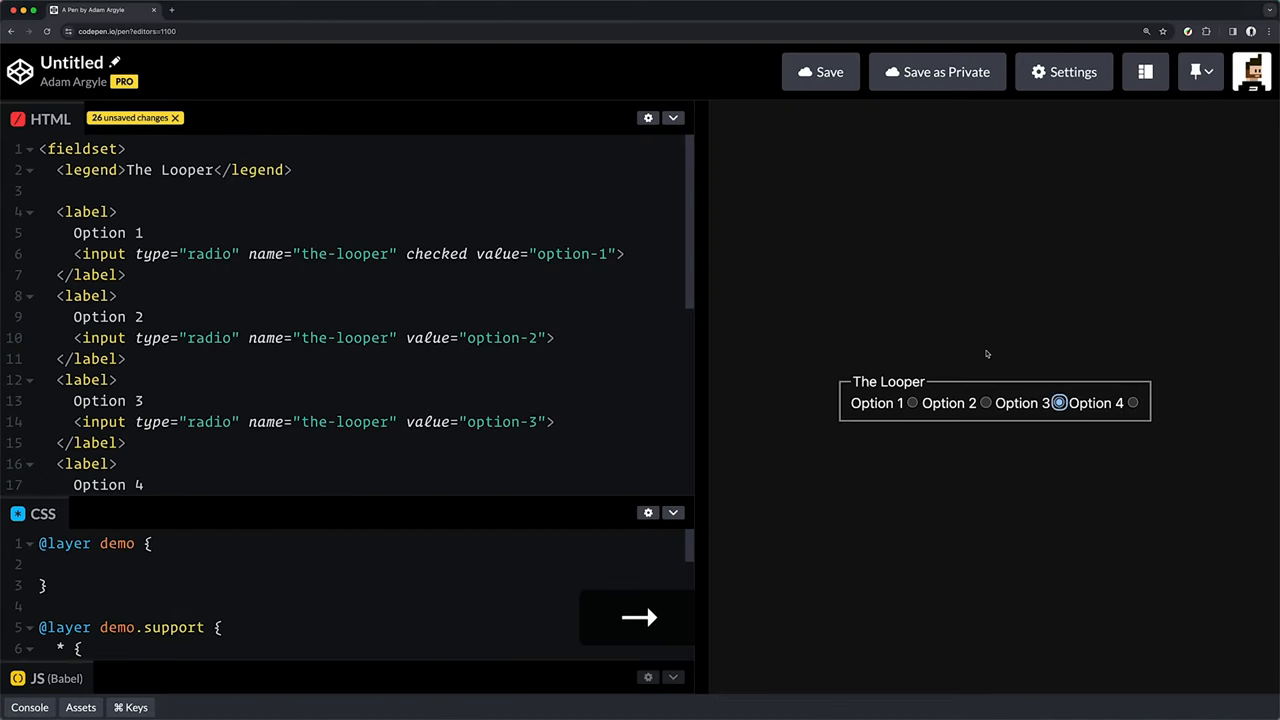
{"action": "left_click", "coordinate": [912, 403]}
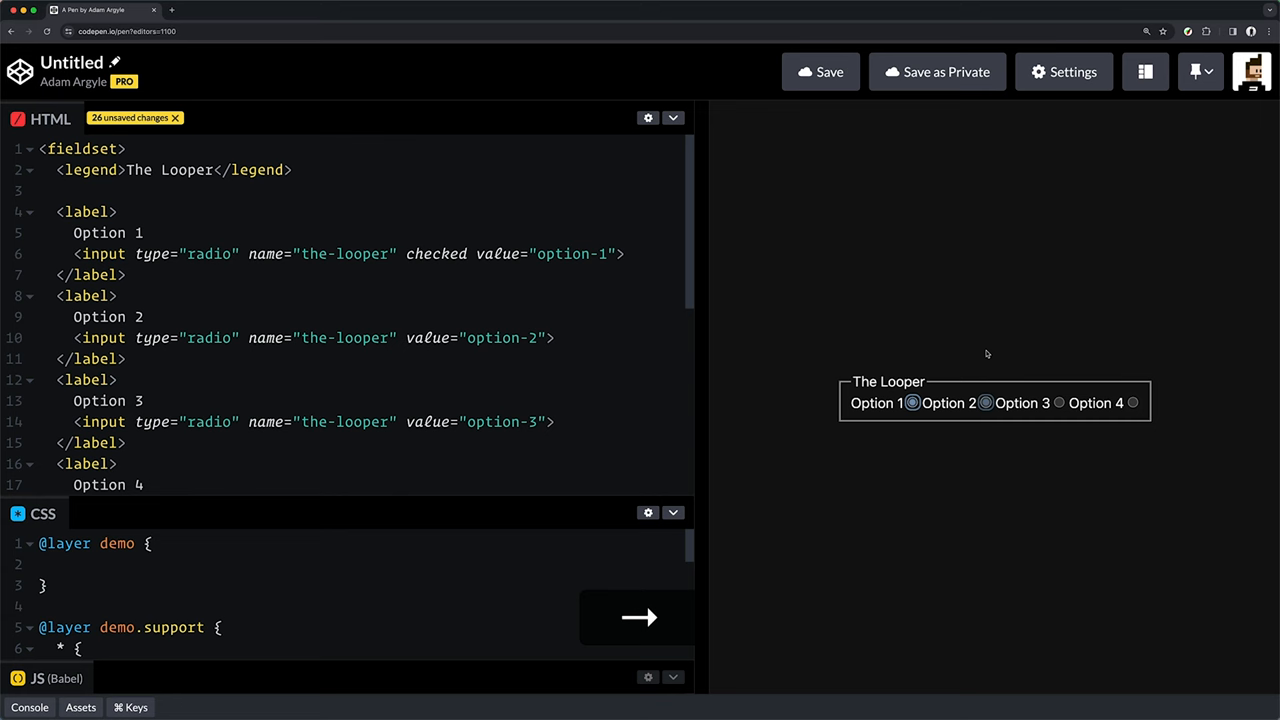
{"action": "left_click", "coordinate": [1059, 403]}
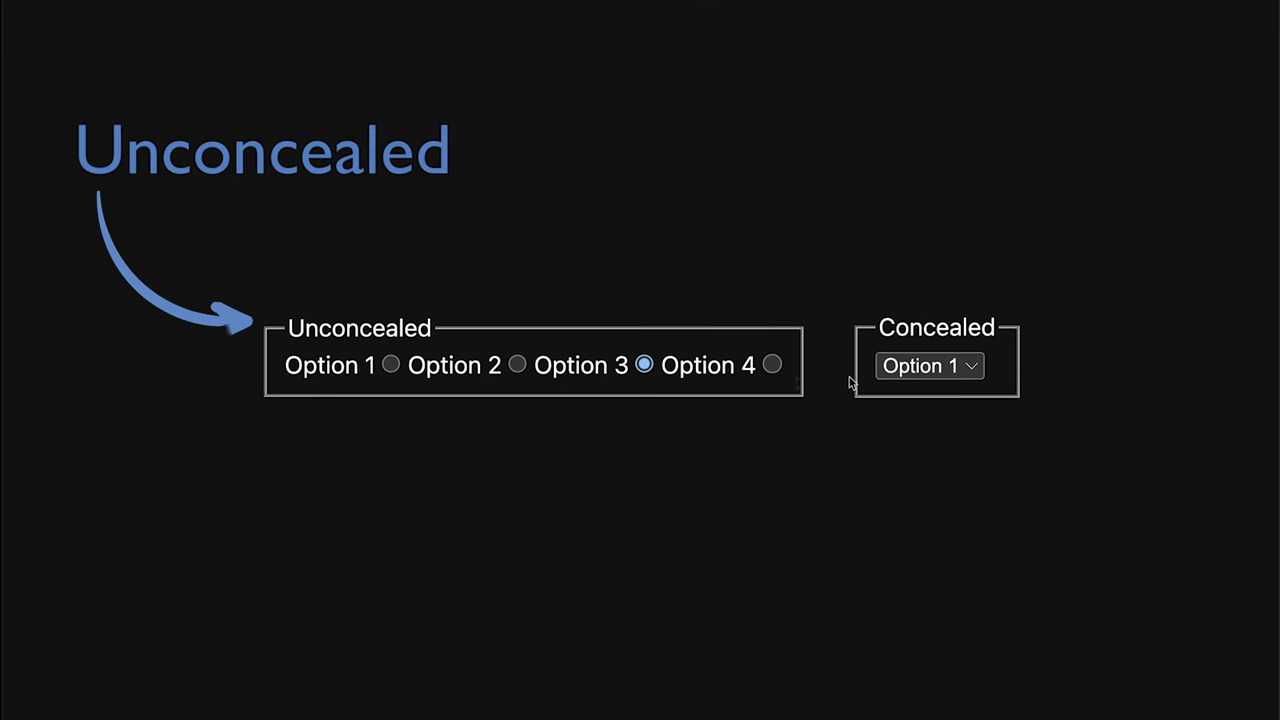
Choose Option 2 in the Concealed select, then move to a pen holding one radio input.
{"action": "left_click", "coordinate": [928, 366]}
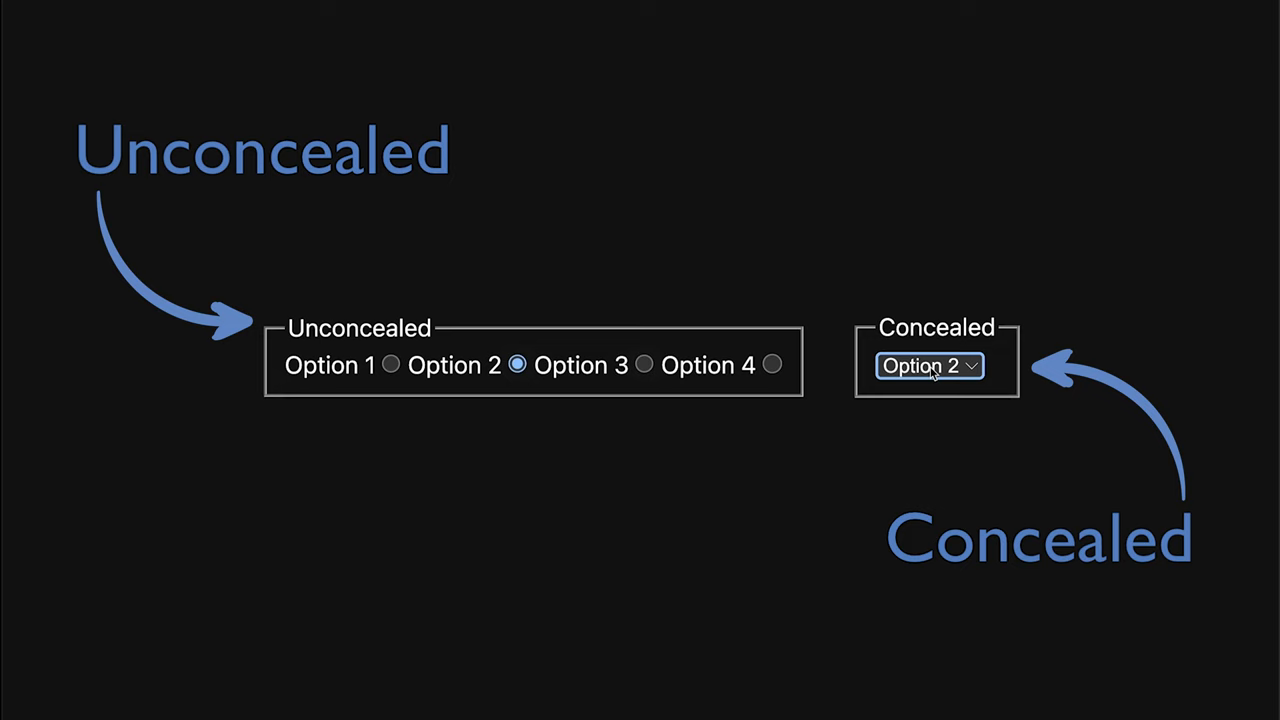
{"action": "left_click", "coordinate": [928, 365]}
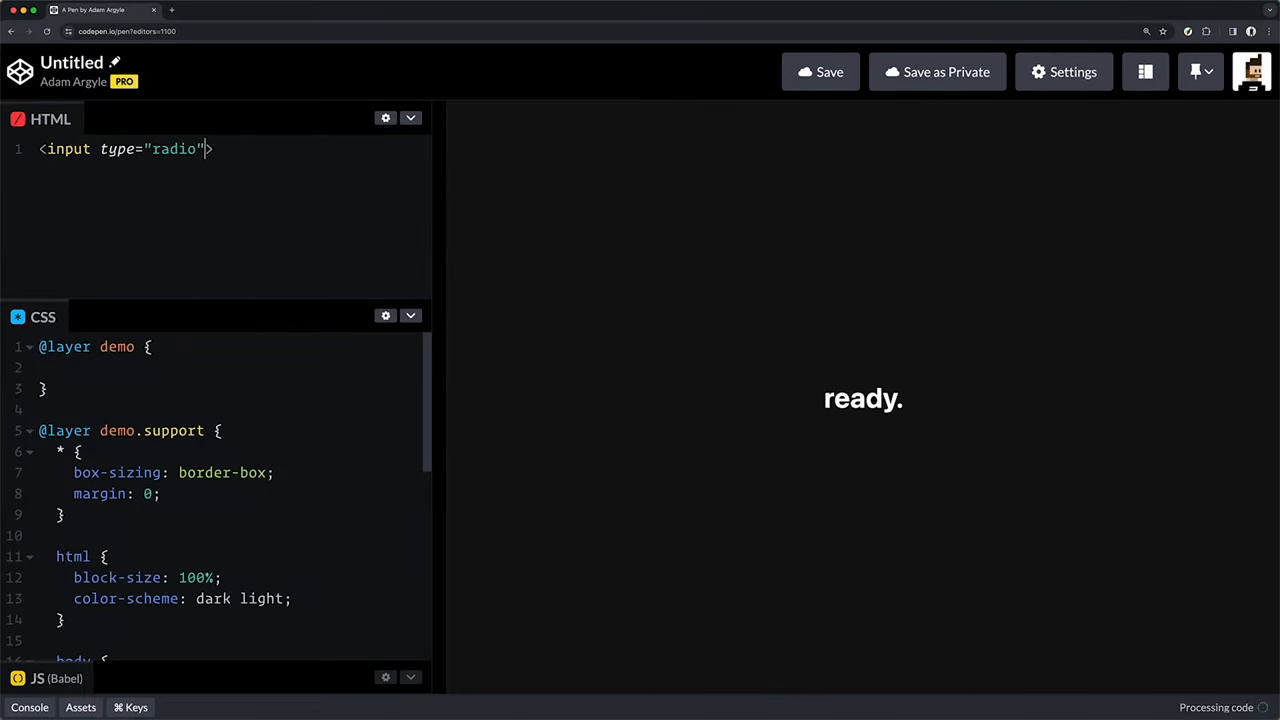
Add name="the-looper", checked, value="option-1" and <label> wrappers to the radio inputs.
{"action": "type", "text": "name=\"the-looper\" checked>"}
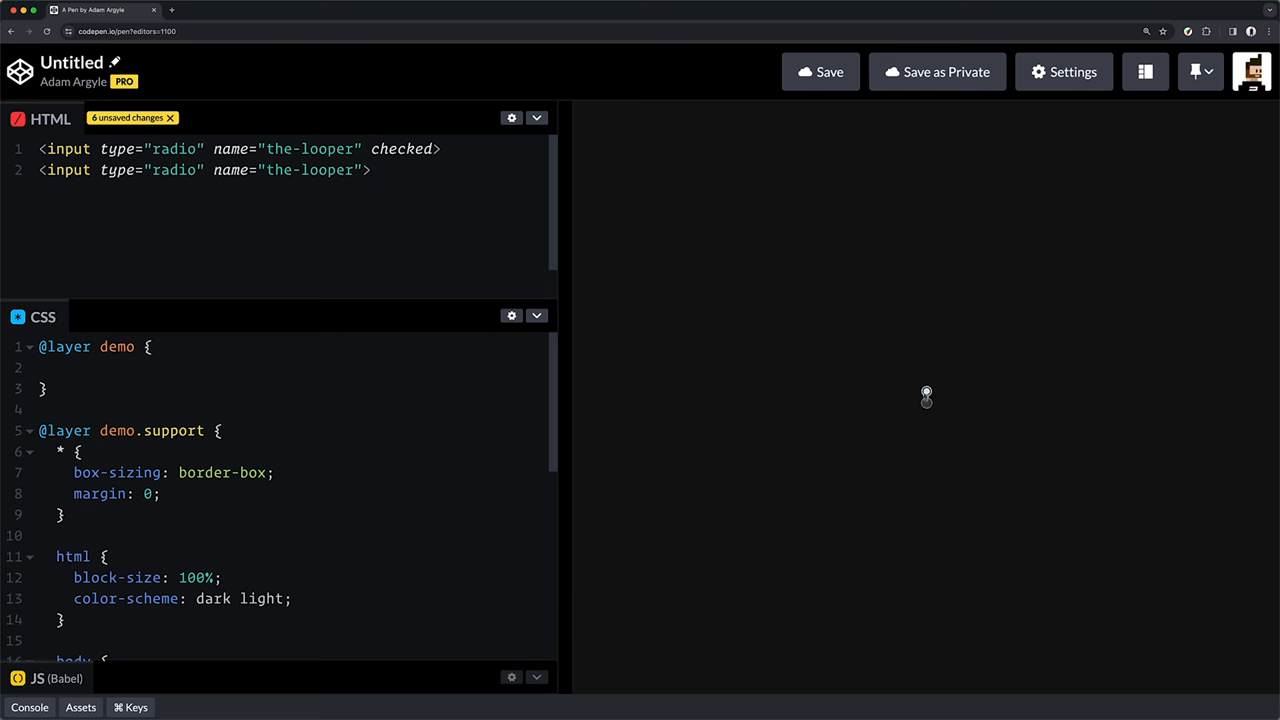
{"action": "type", "text": "value=\"option-1\""}
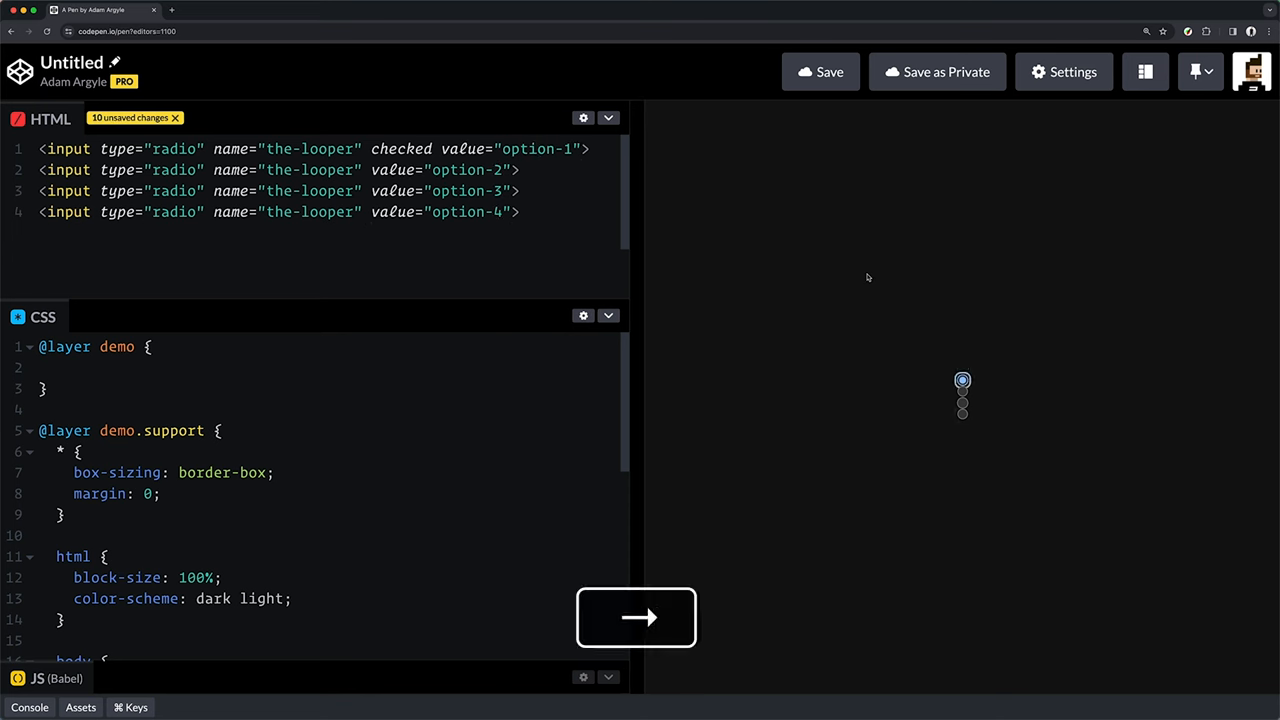
{"action": "type", "text": "<label></label>"}
{"action": "type", "text": "<legend>The Looper</legend>"}
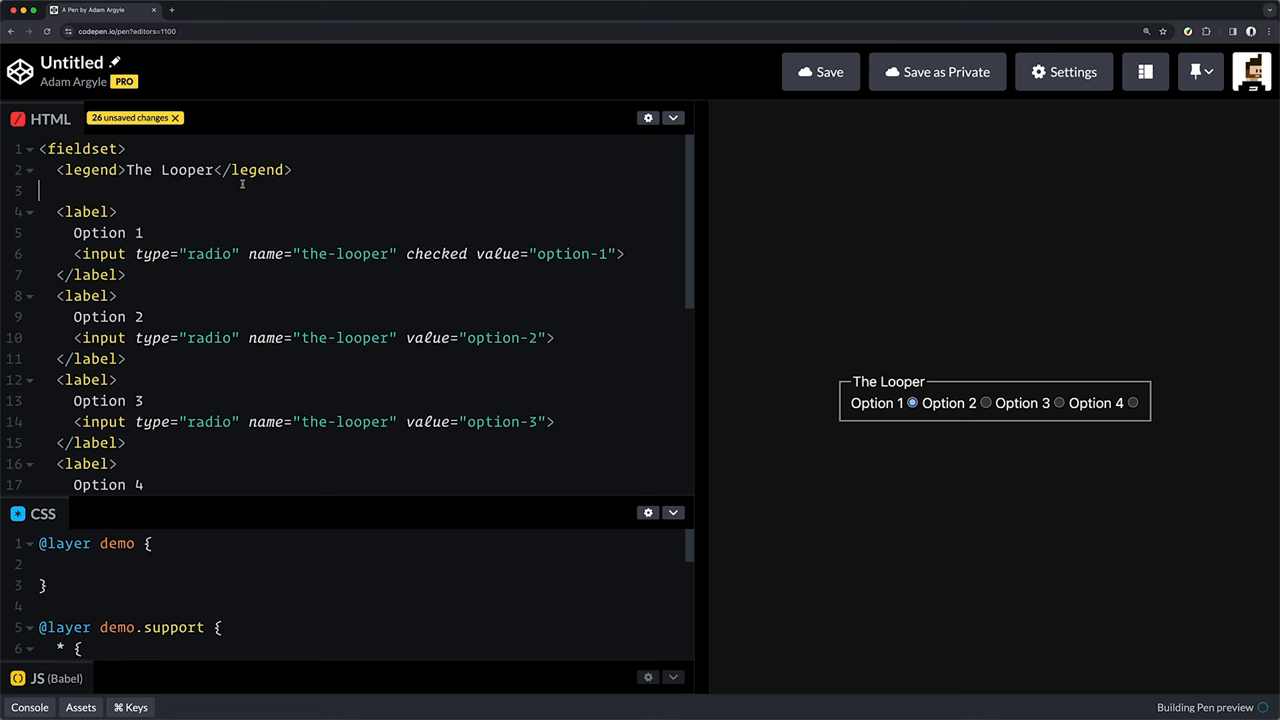
Check Options 2, 1 and 3 in The Looper preview, then bring up MDN FormData.
{"action": "left_click", "coordinate": [985, 403]}
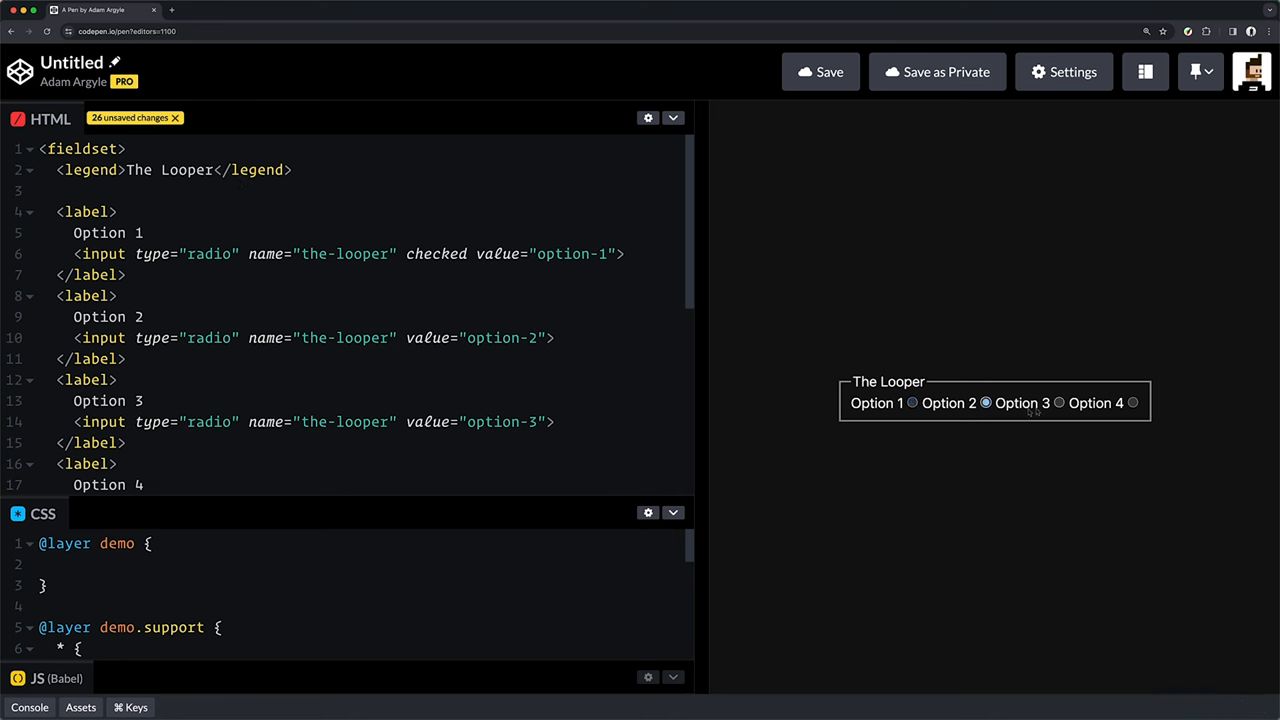
{"action": "left_click", "coordinate": [911, 403]}
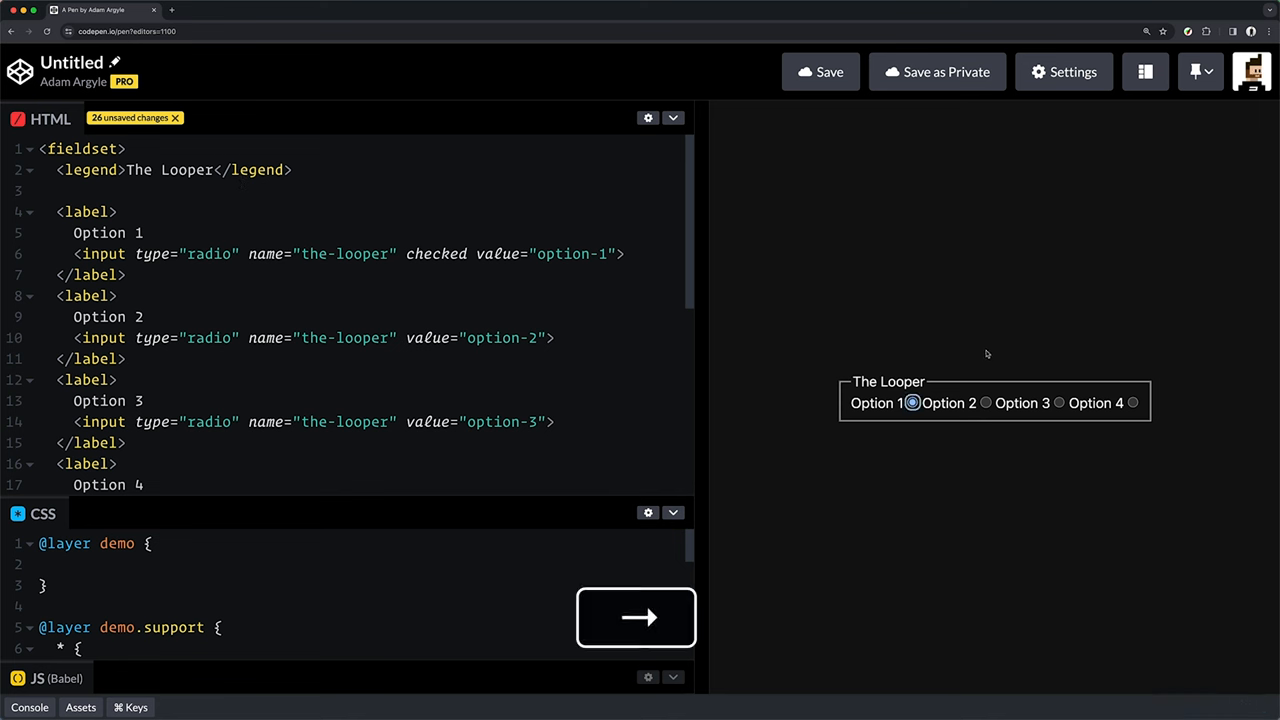
{"action": "left_click", "coordinate": [985, 403]}
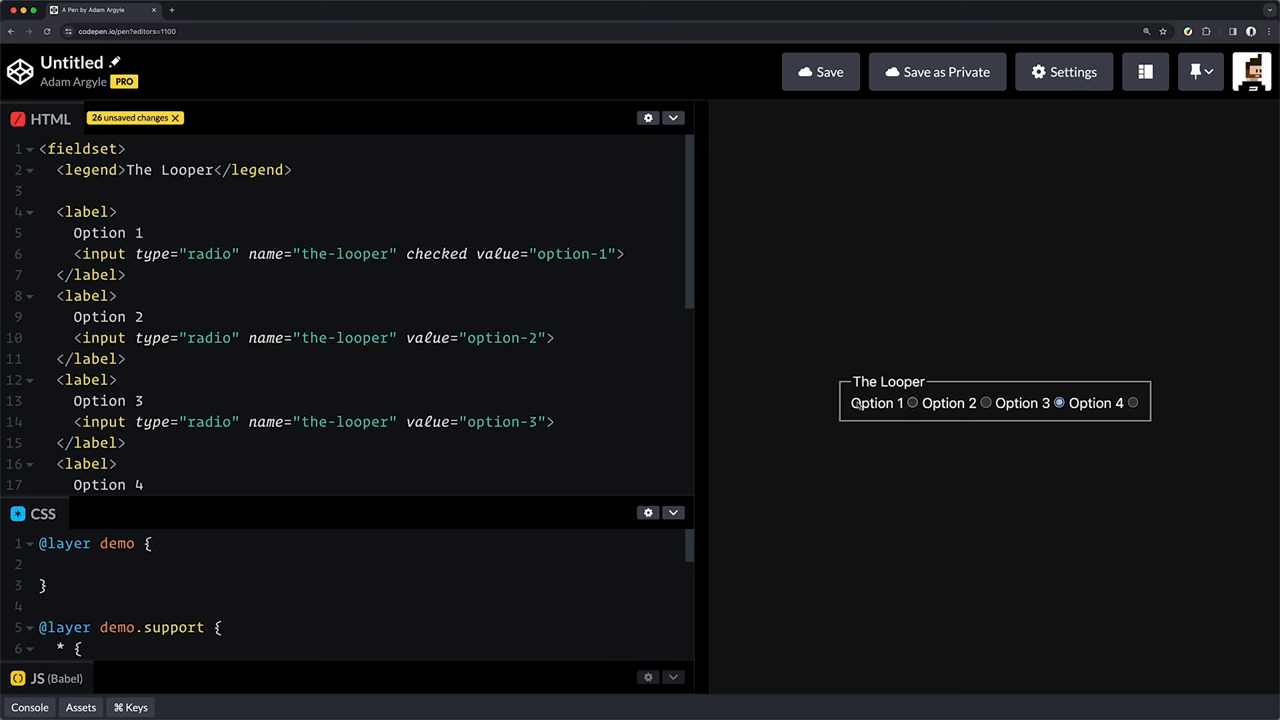
{"action": "left_click", "coordinate": [1130, 403]}
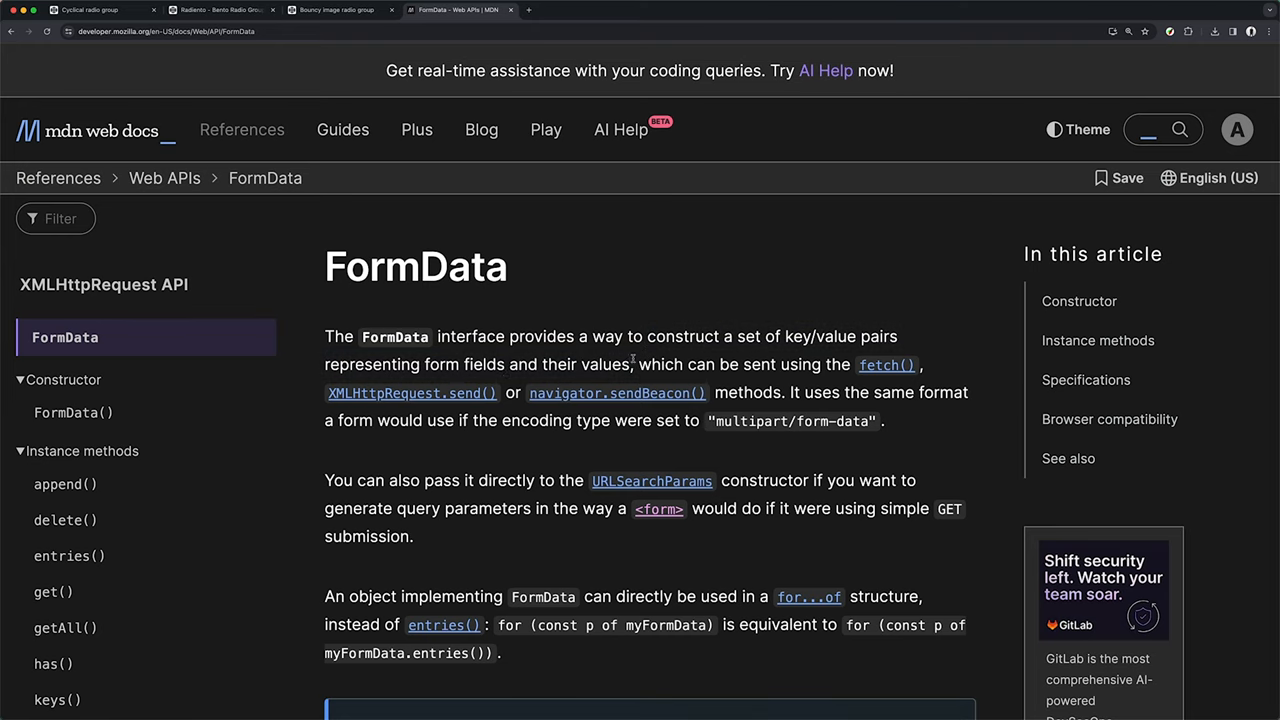
Open the FormData() constructor page and scroll through its Syntax section.
{"action": "left_click", "coordinate": [73, 412]}
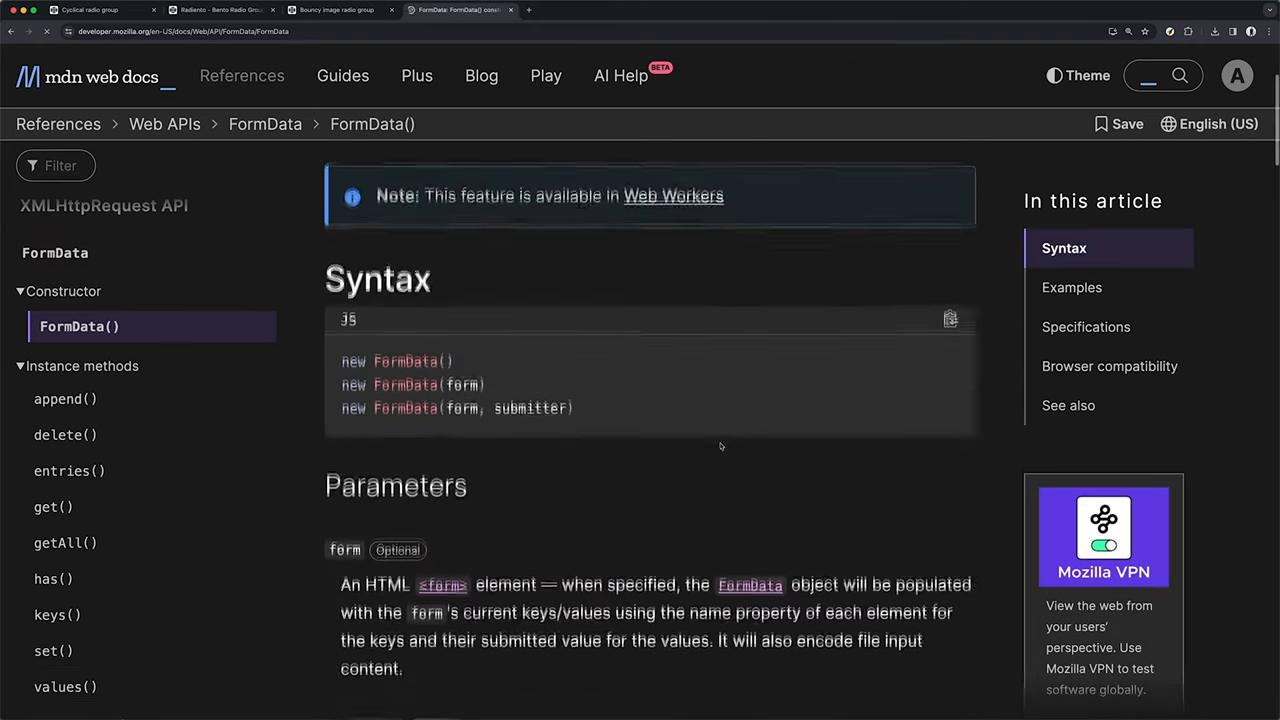
{"action": "scroll", "scroll_direction": "down", "scroll_amount": 3}
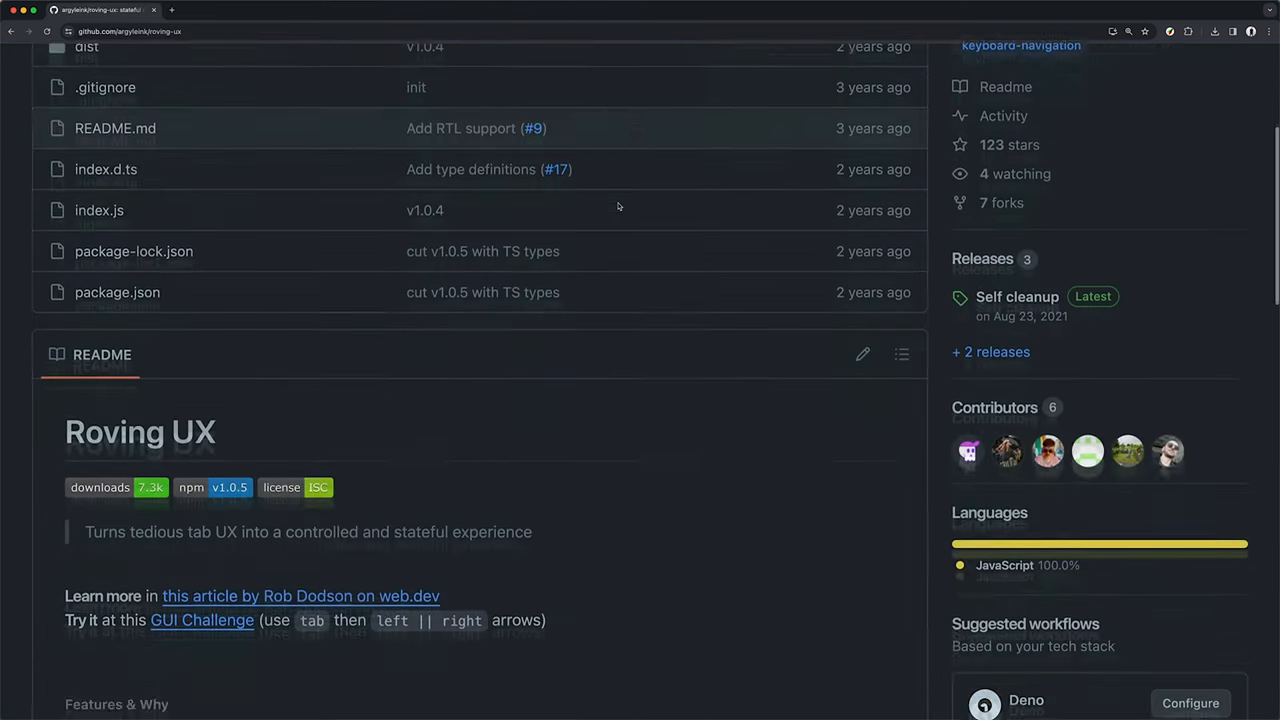
Scroll through the Roving UX README and follow its article link.
{"action": "scroll", "scroll_direction": "down", "scroll_amount": 3}
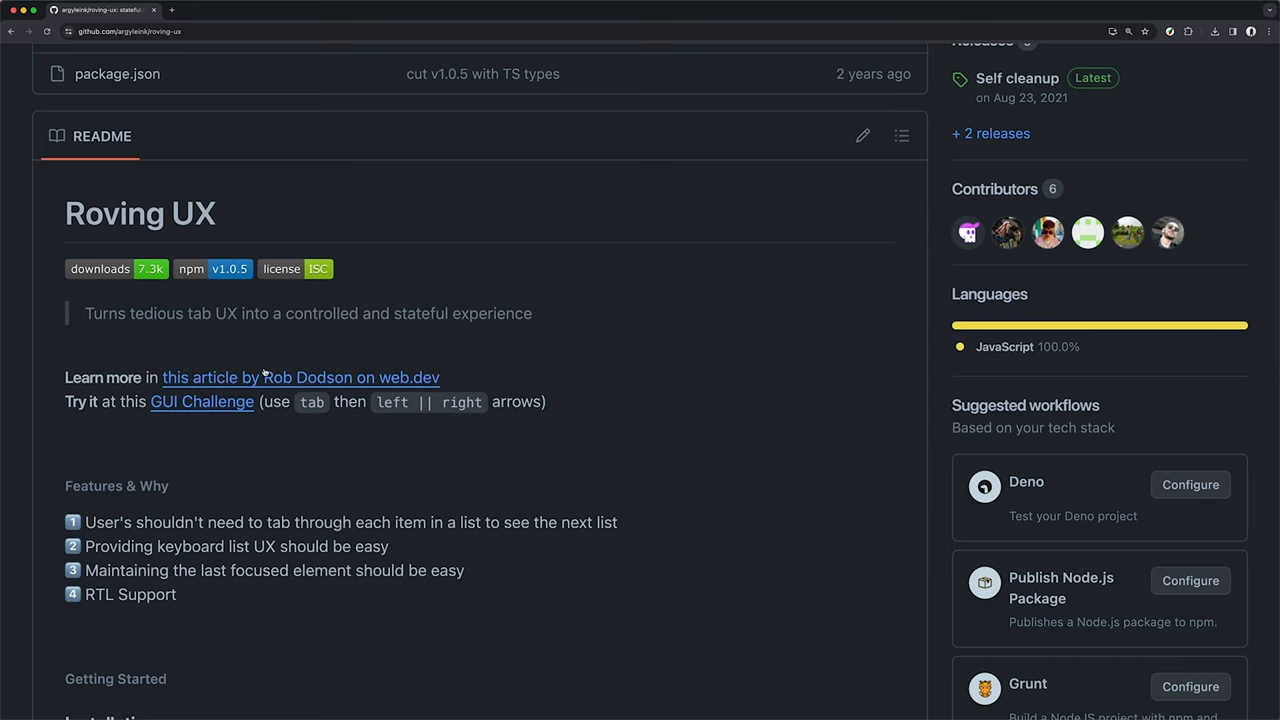
{"action": "left_click", "coordinate": [201, 402]}
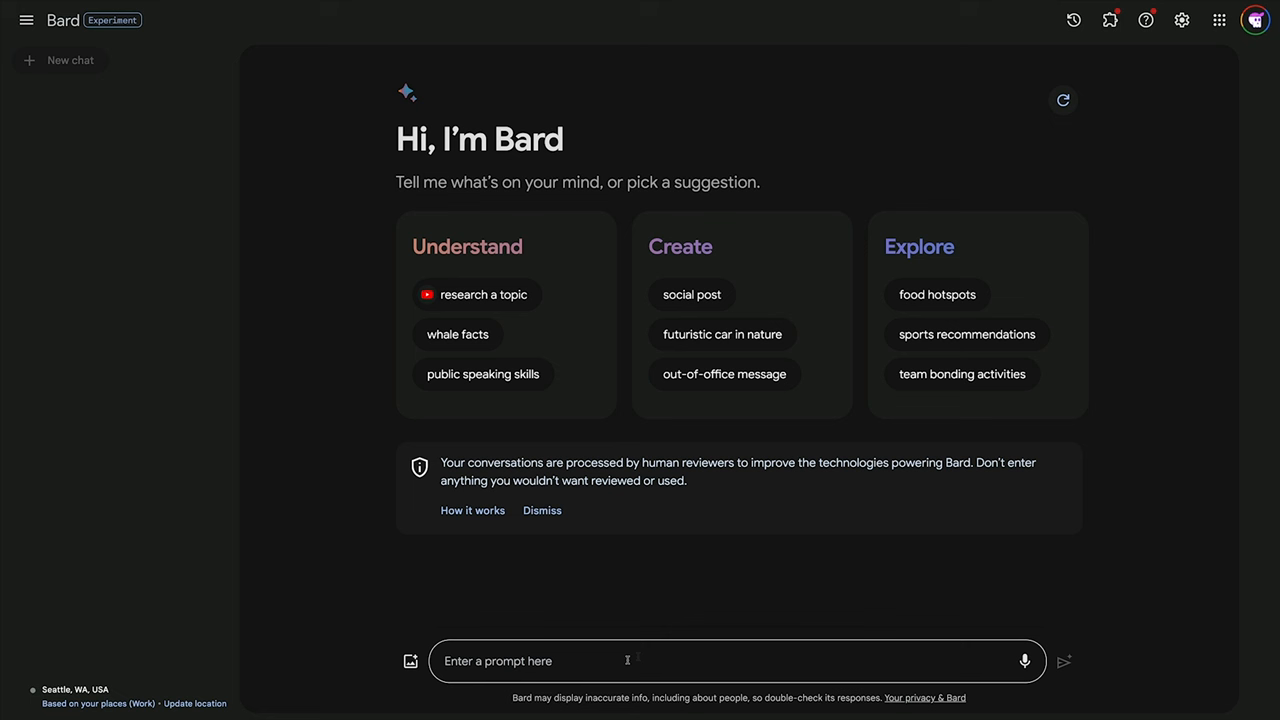
Ask Bard about implicit versus explicit HTML labels.
{"action": "type", "text": "html implicit vs explicit"}
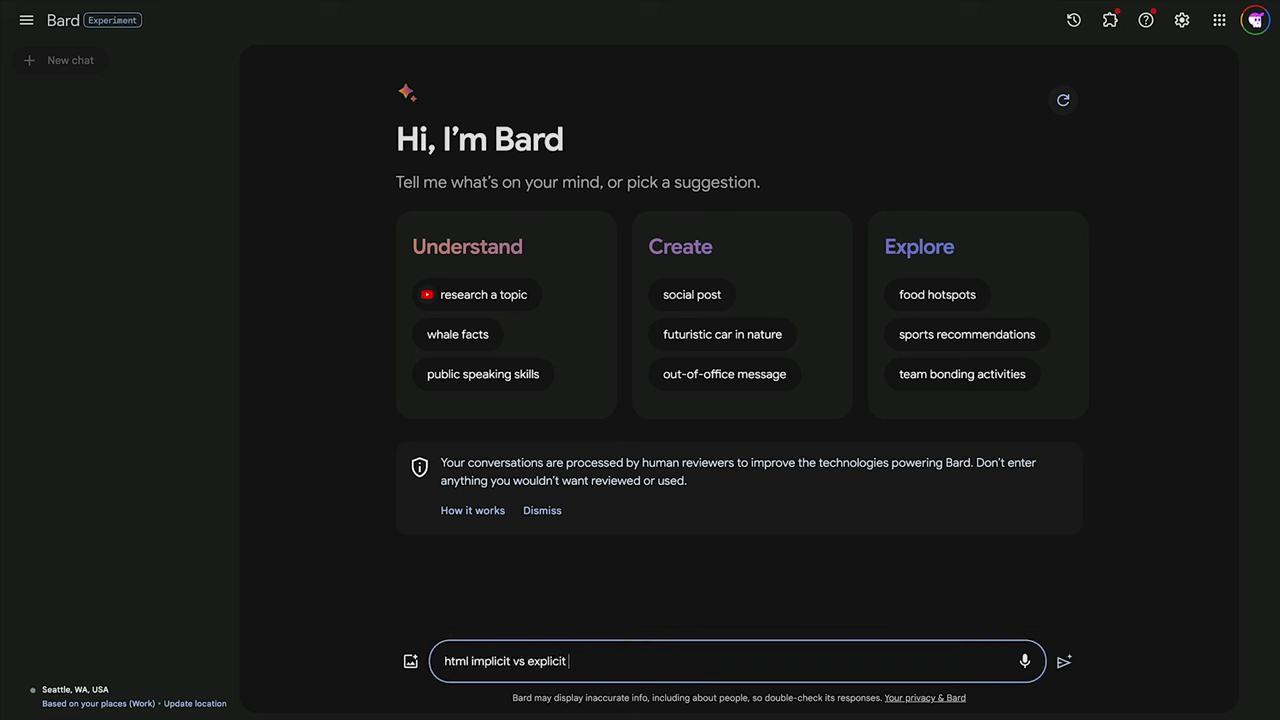
{"action": "type", "text": "lable"}
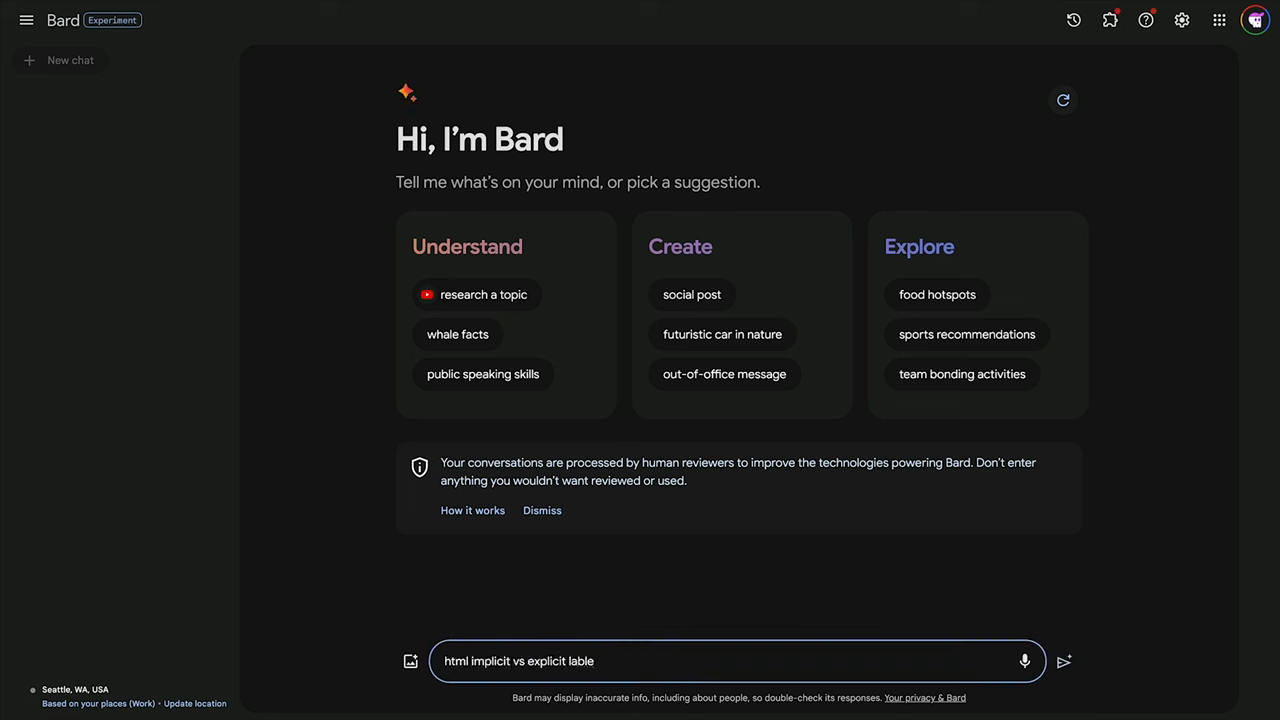
{"action": "left_click", "coordinate": [1067, 662]}
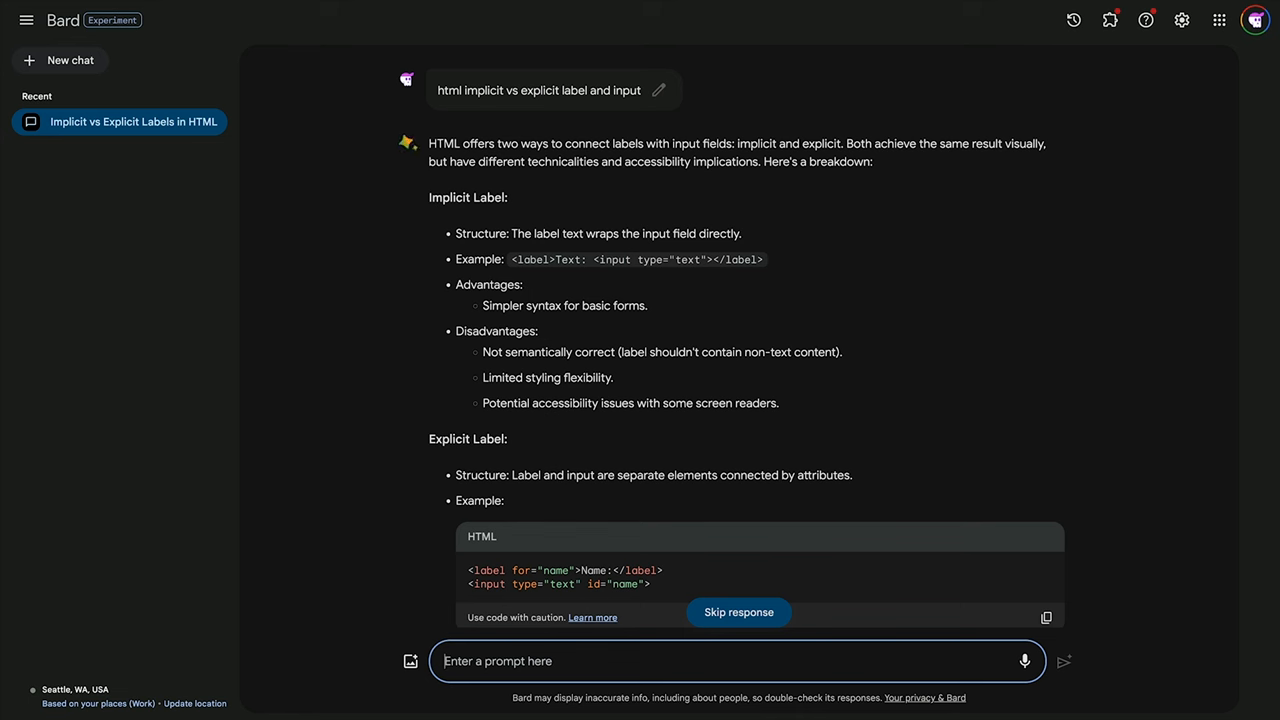
Read through Bard's reply and dismiss the tip about exporting code.
{"action": "left_click", "coordinate": [739, 612]}
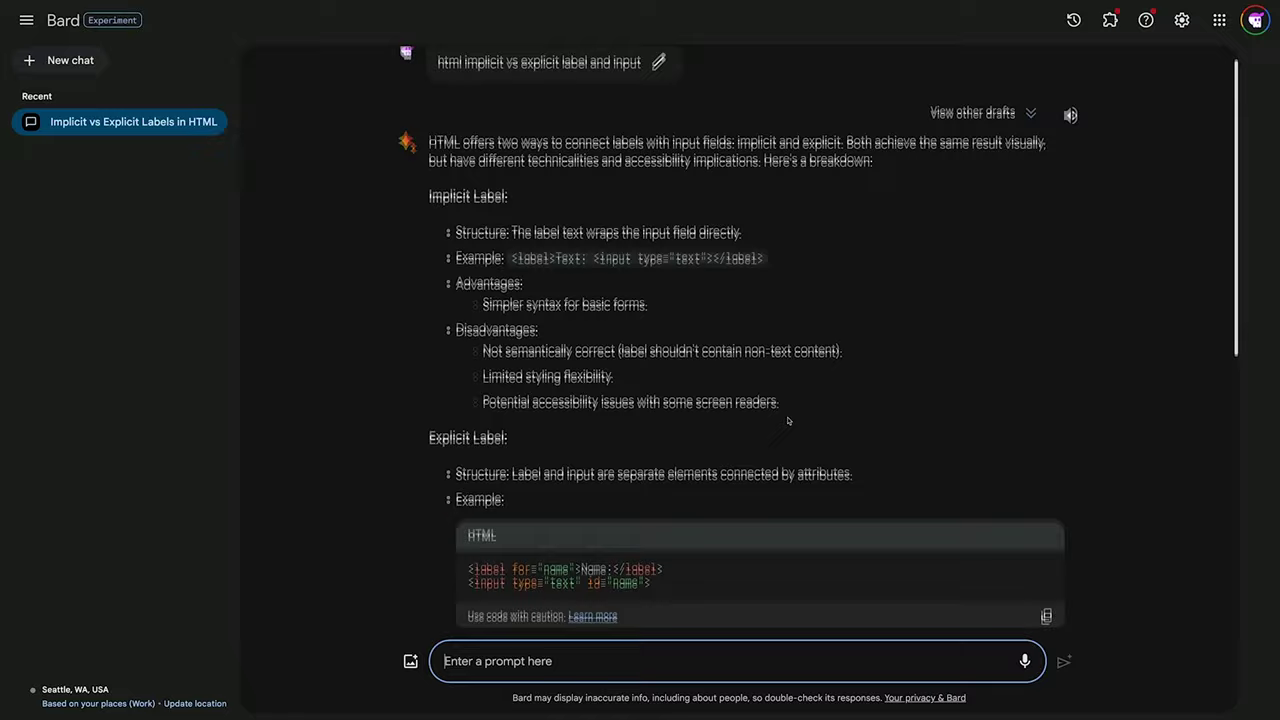
{"action": "scroll", "scroll_direction": "down", "scroll_amount": 3}
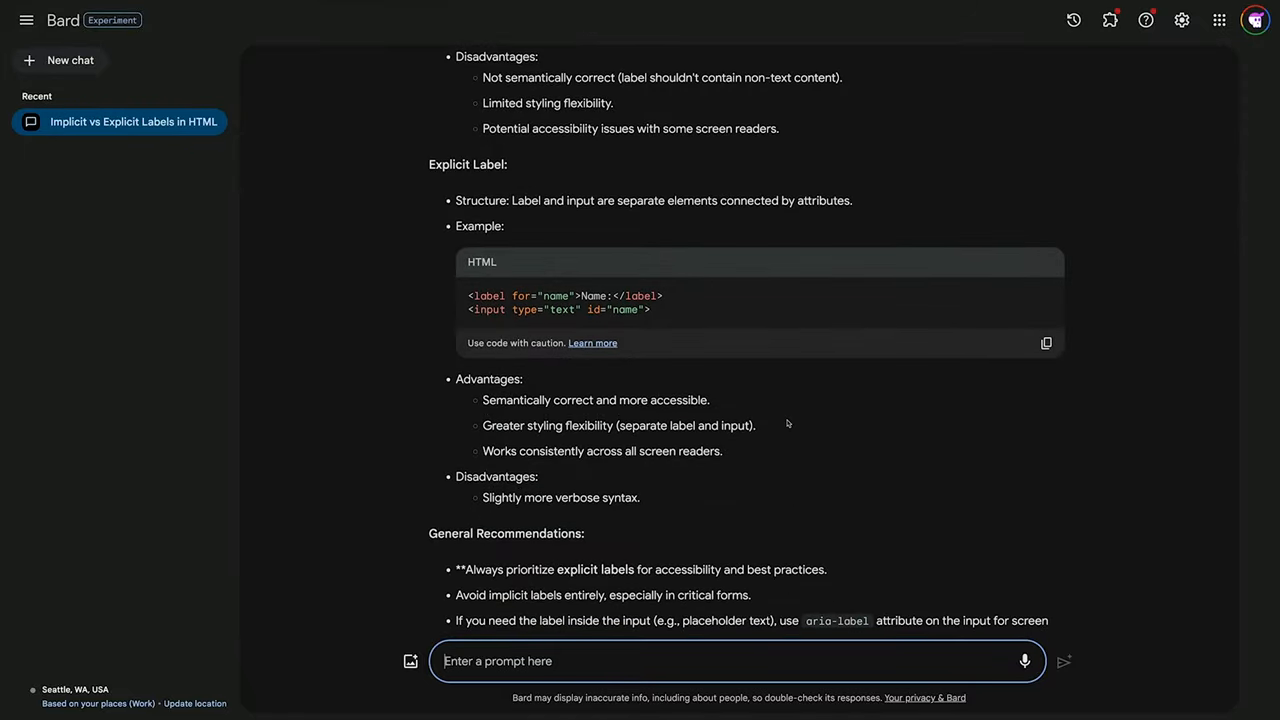
{"action": "scroll", "scroll_direction": "down", "scroll_amount": 3}
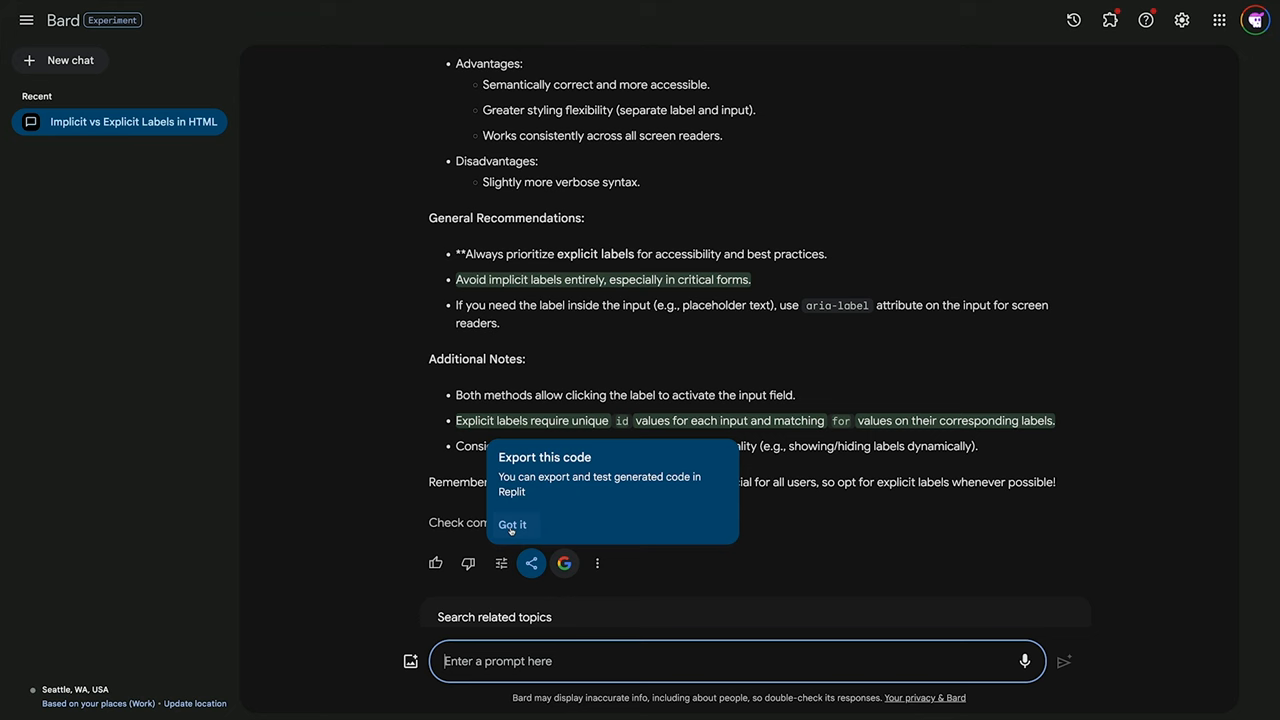
{"action": "left_click", "coordinate": [511, 525]}
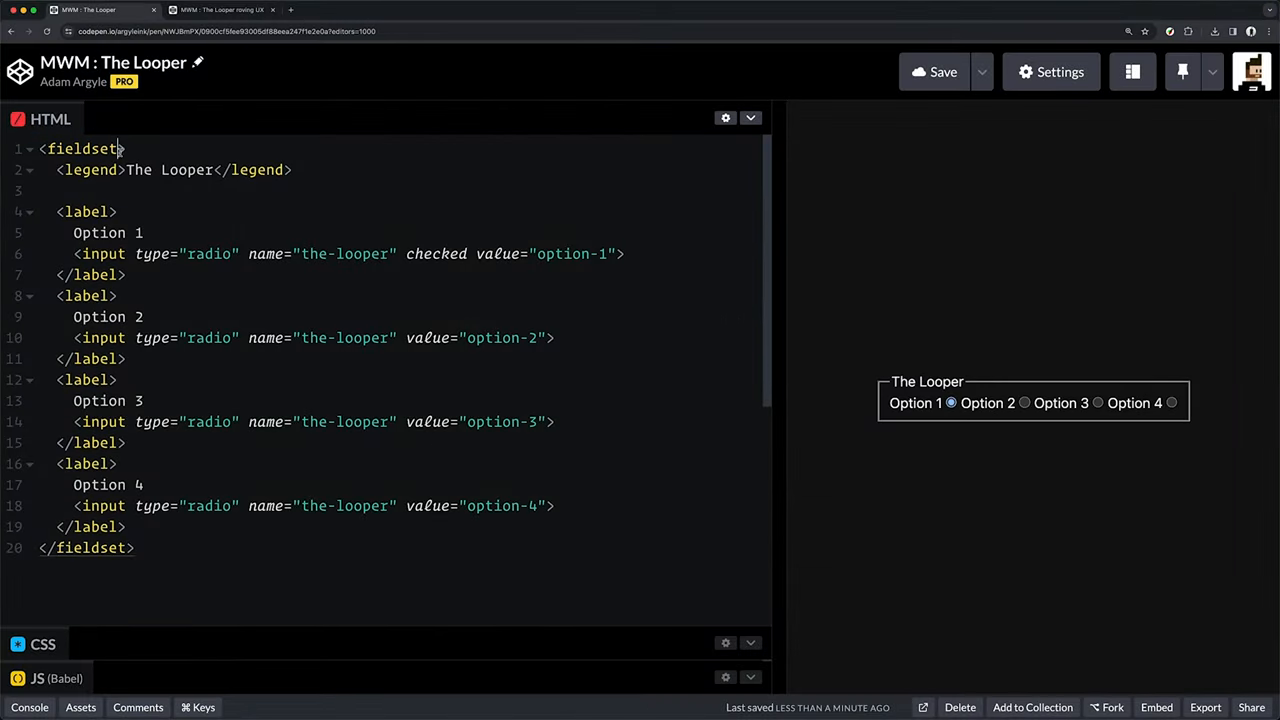
Give the fieldset id="looperGroup" and add an onchange handler logging the checked value.
{"action": "type", "text": "id=\"looperGroup\""}
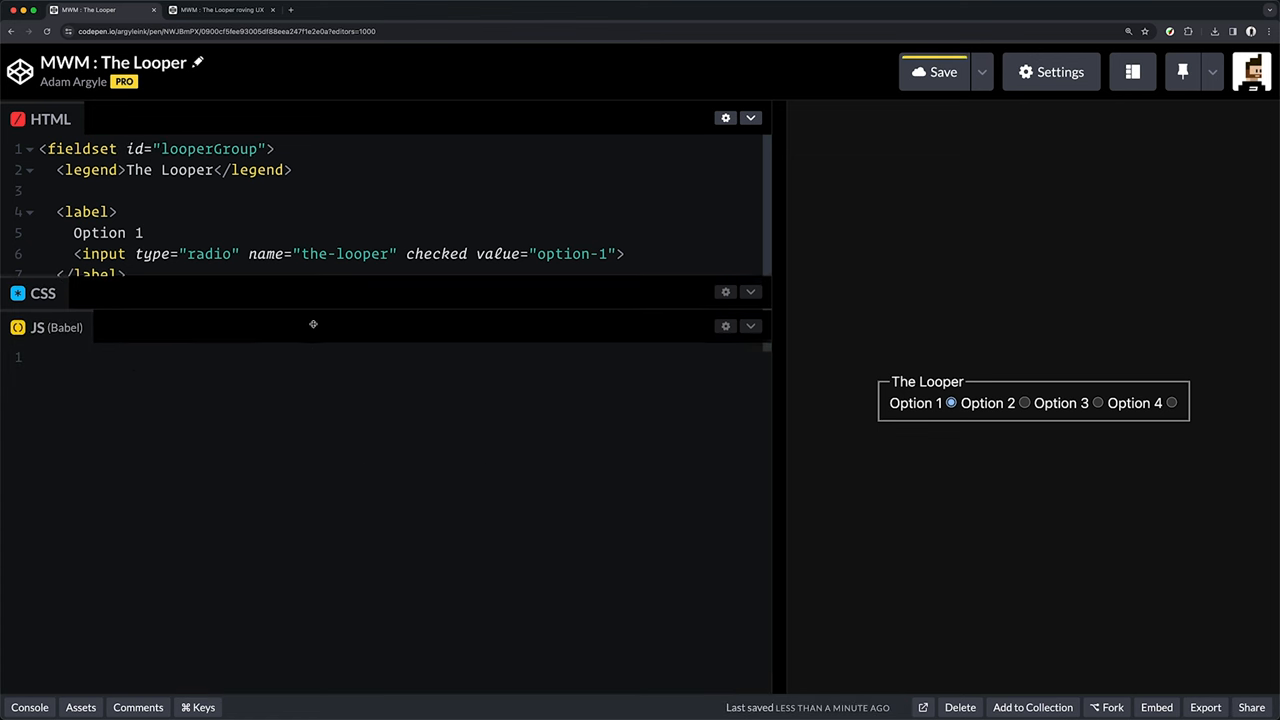
{"action": "type", "text": "looperGroup.onchange ="}
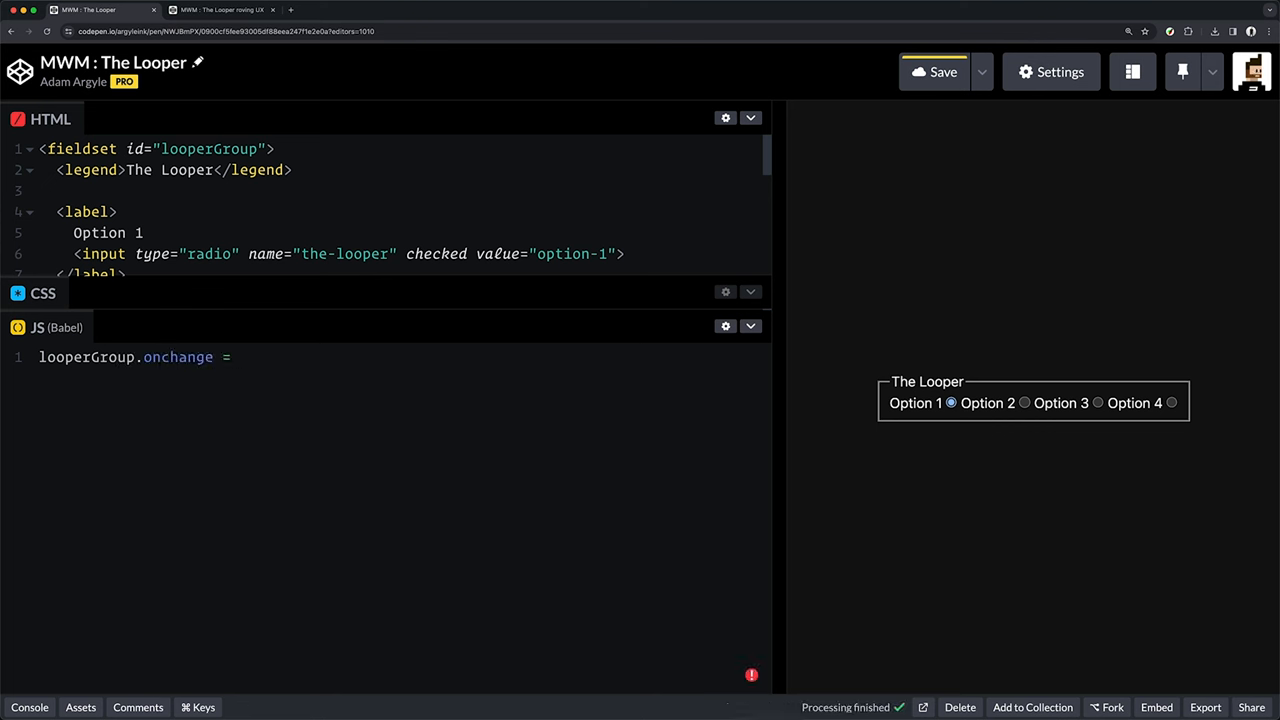
{"action": "type", "text": "() => {"}
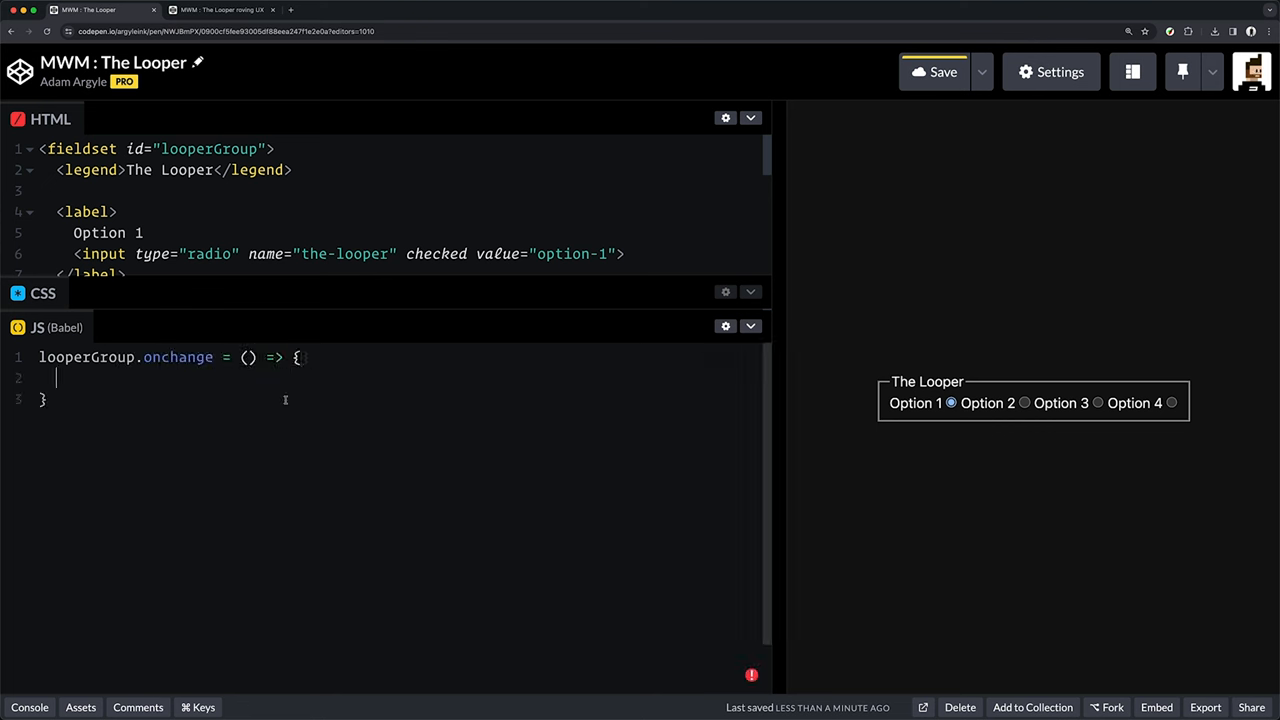
{"action": "type", "text": "conso.e"}
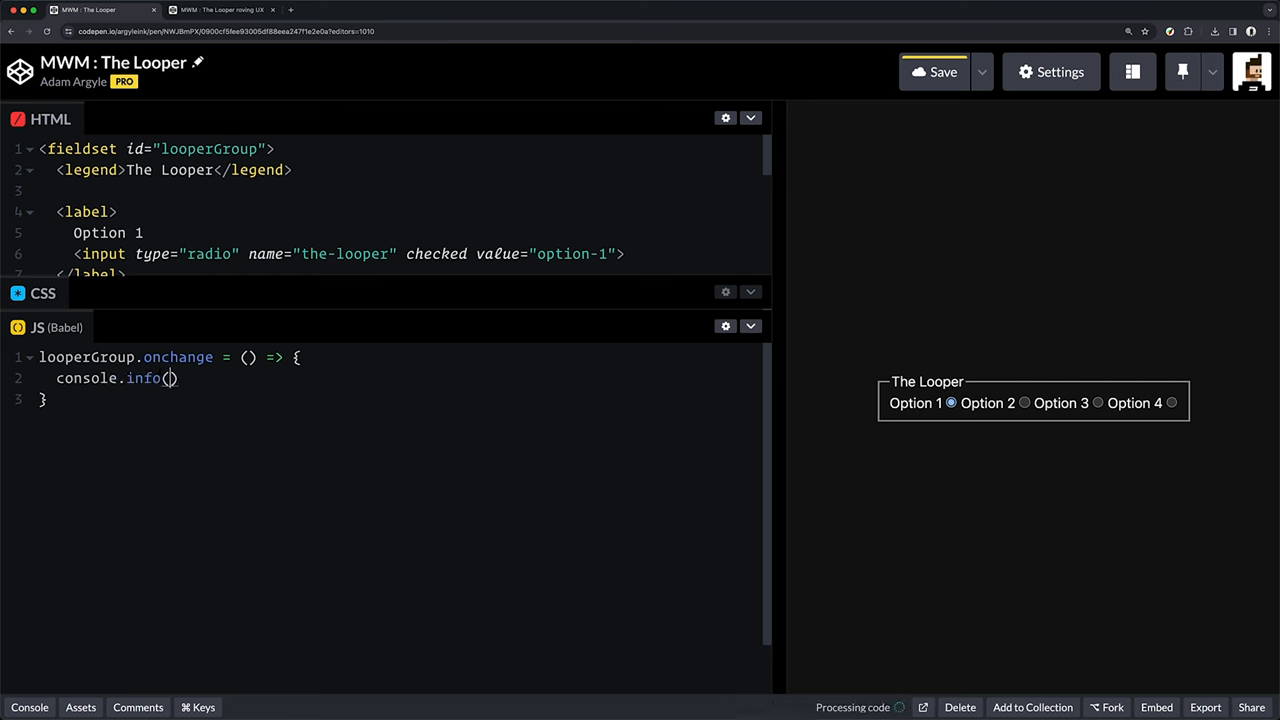
{"action": "type", "text": "looperGroup.querySelector"}
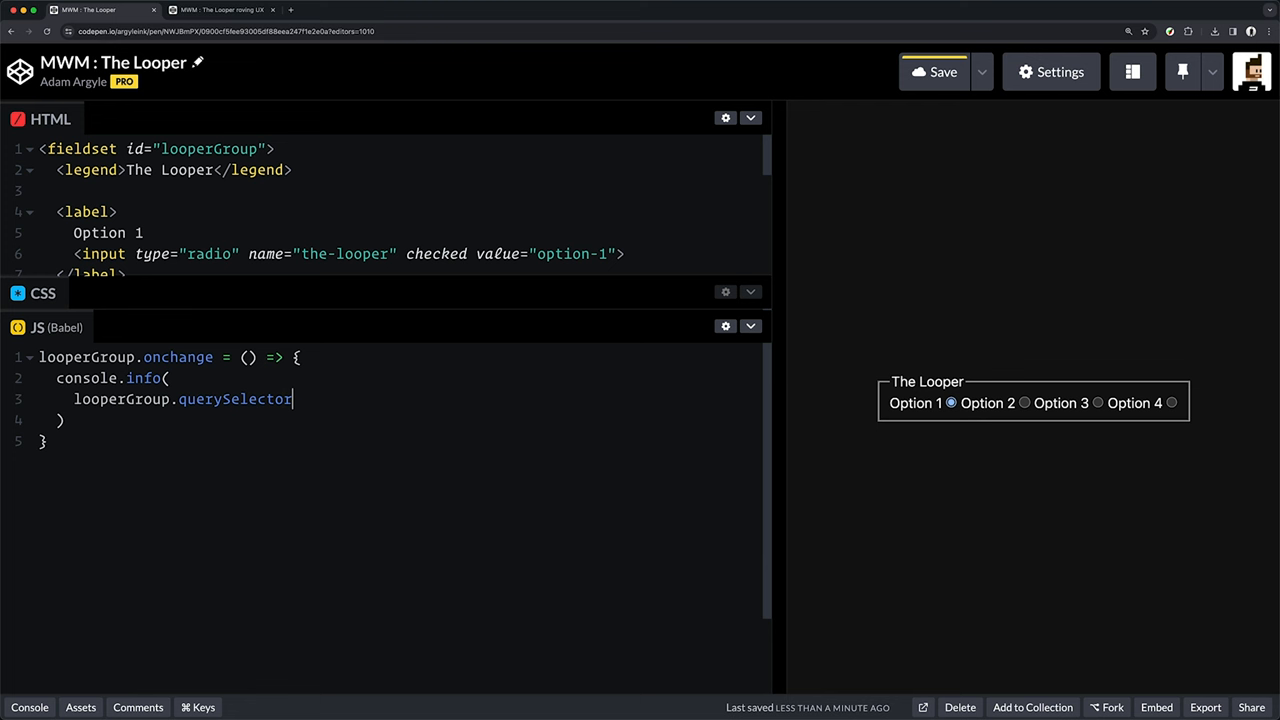
{"action": "type", "text": "(':checked')"}
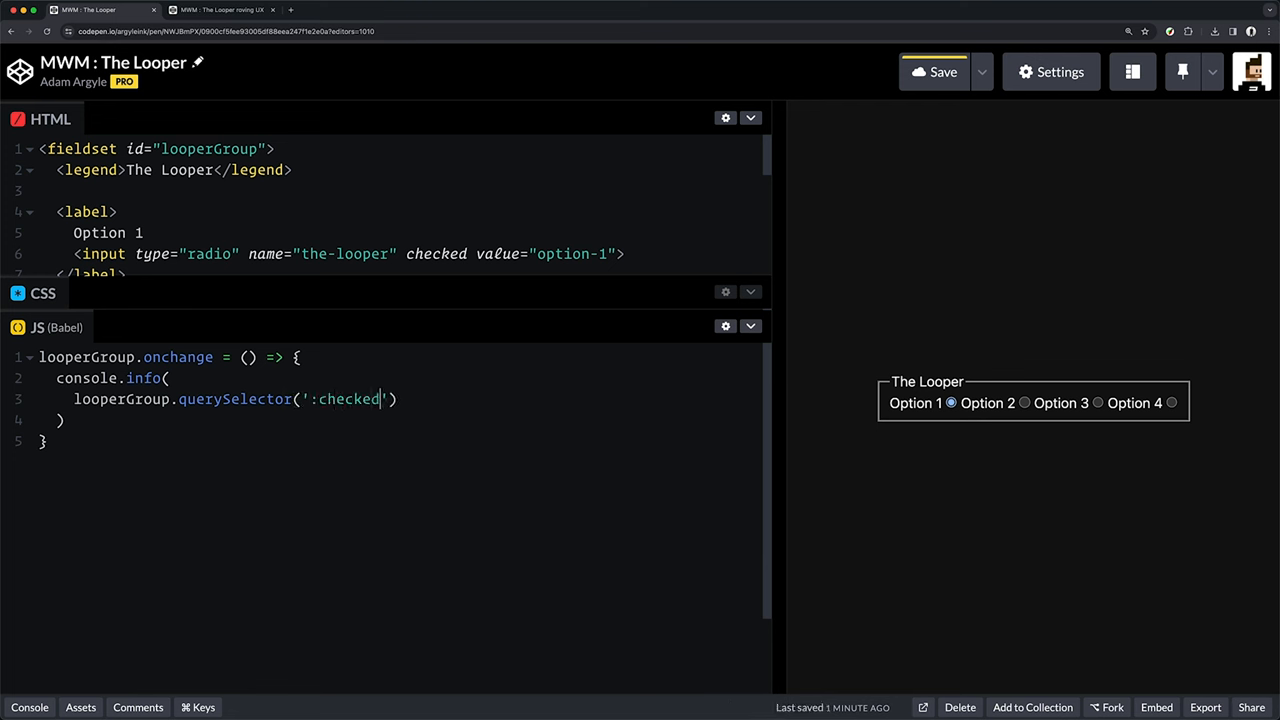
{"action": "type", "text": ".value"}
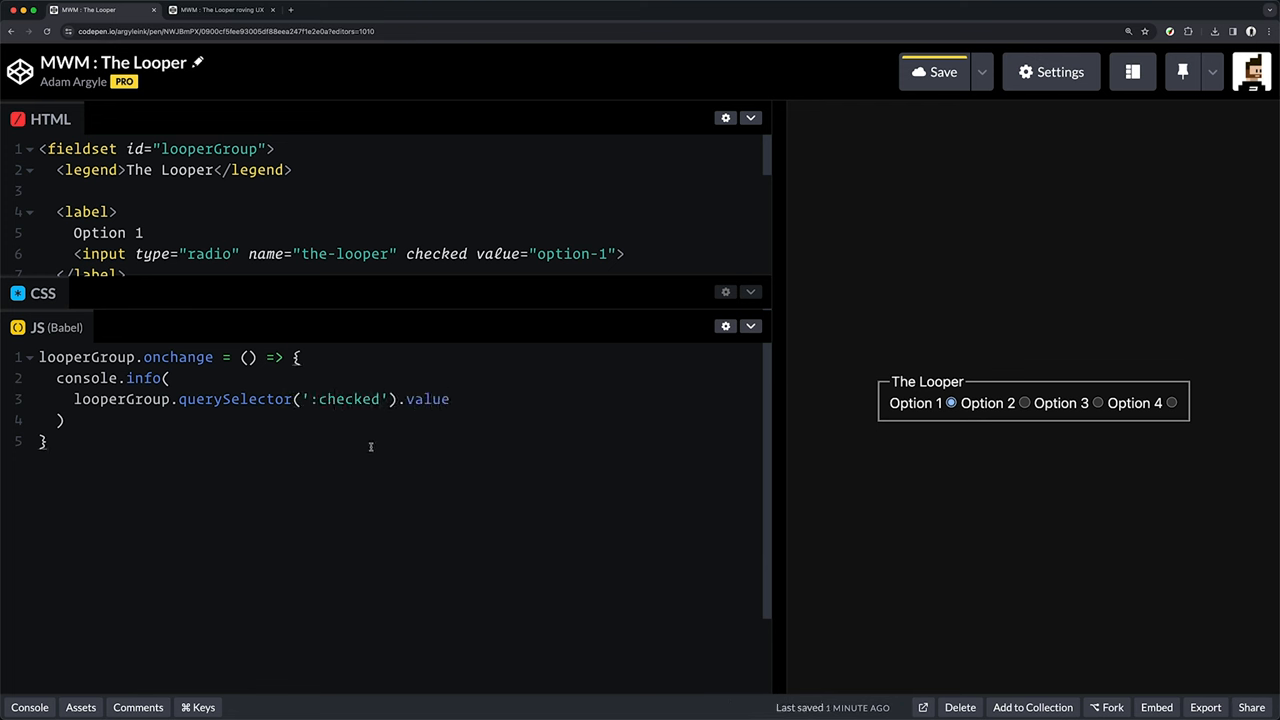
View MDN's legend reference and scroll down to its fieldset Try it demo.
{"action": "left_click", "coordinate": [335, 9]}
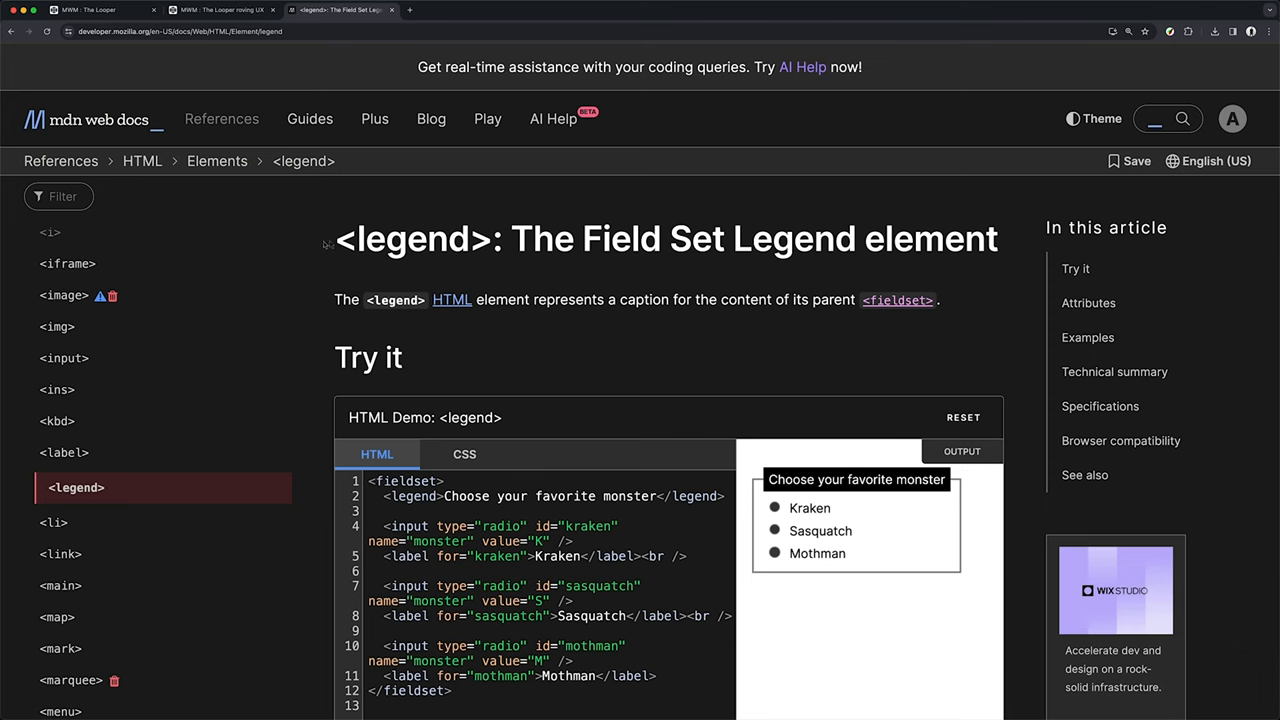
{"action": "scroll", "scroll_direction": "down", "scroll_amount": 3}
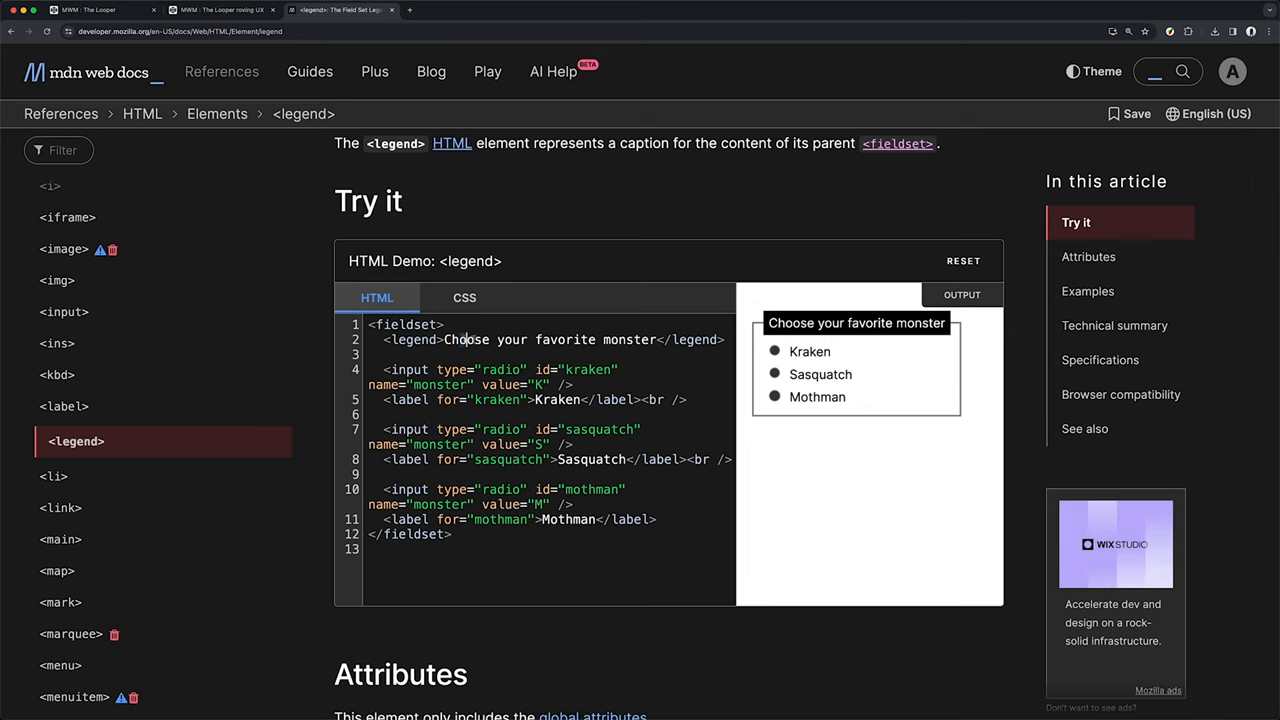
{"action": "scroll", "scroll_direction": "down", "scroll_amount": 3}
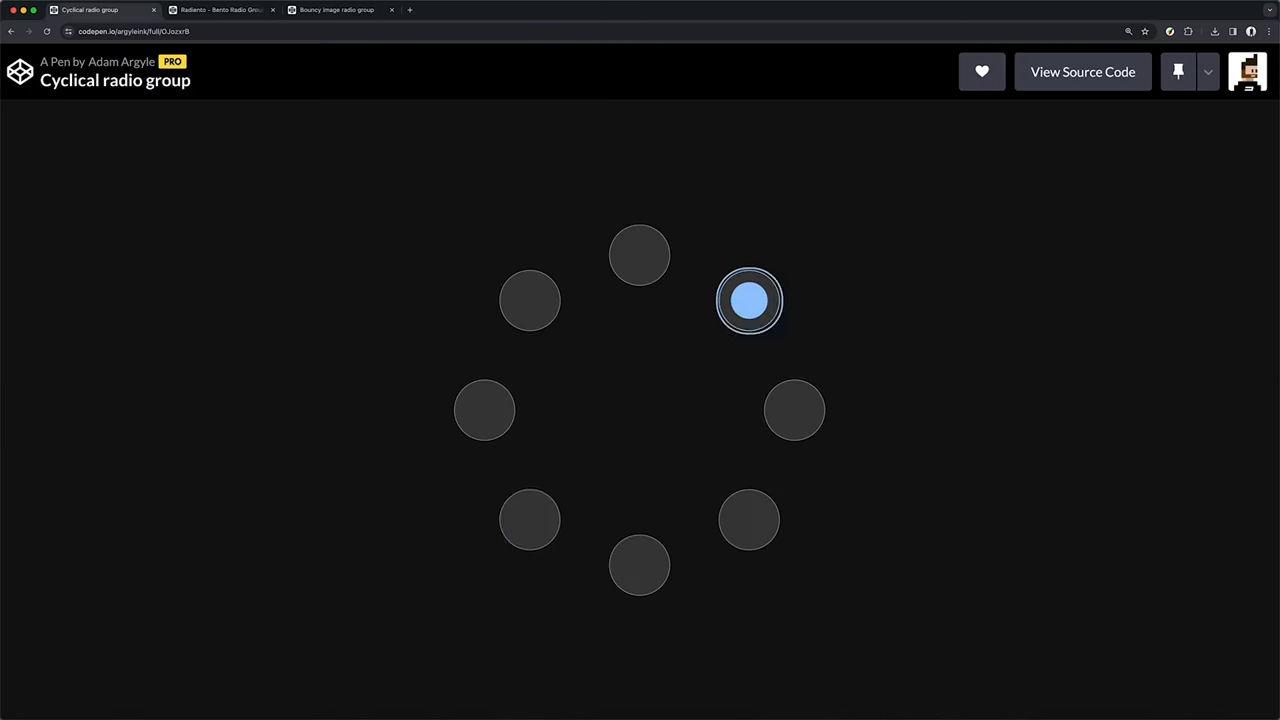
Preview the Radiento and Bouncy demos, enlarging the speckled leaf then the monstera, then return to Cyclical.
{"action": "left_click", "coordinate": [220, 11]}
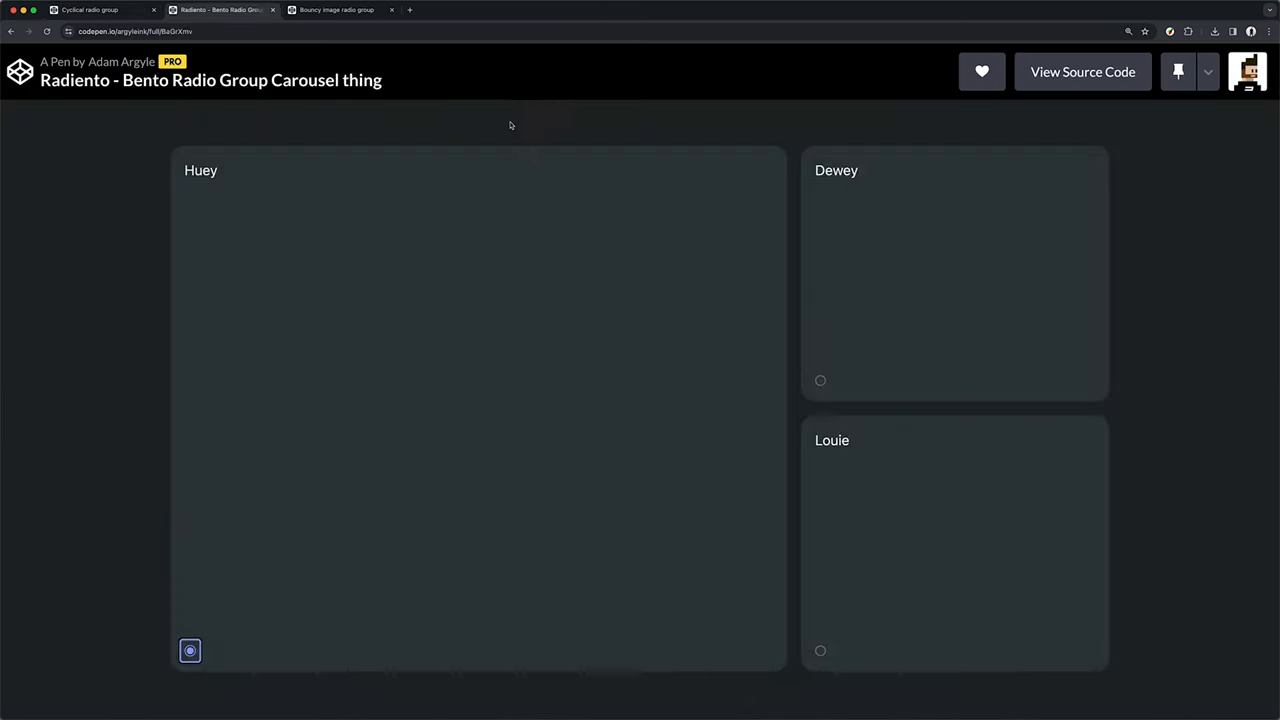
{"action": "left_click", "coordinate": [338, 10]}
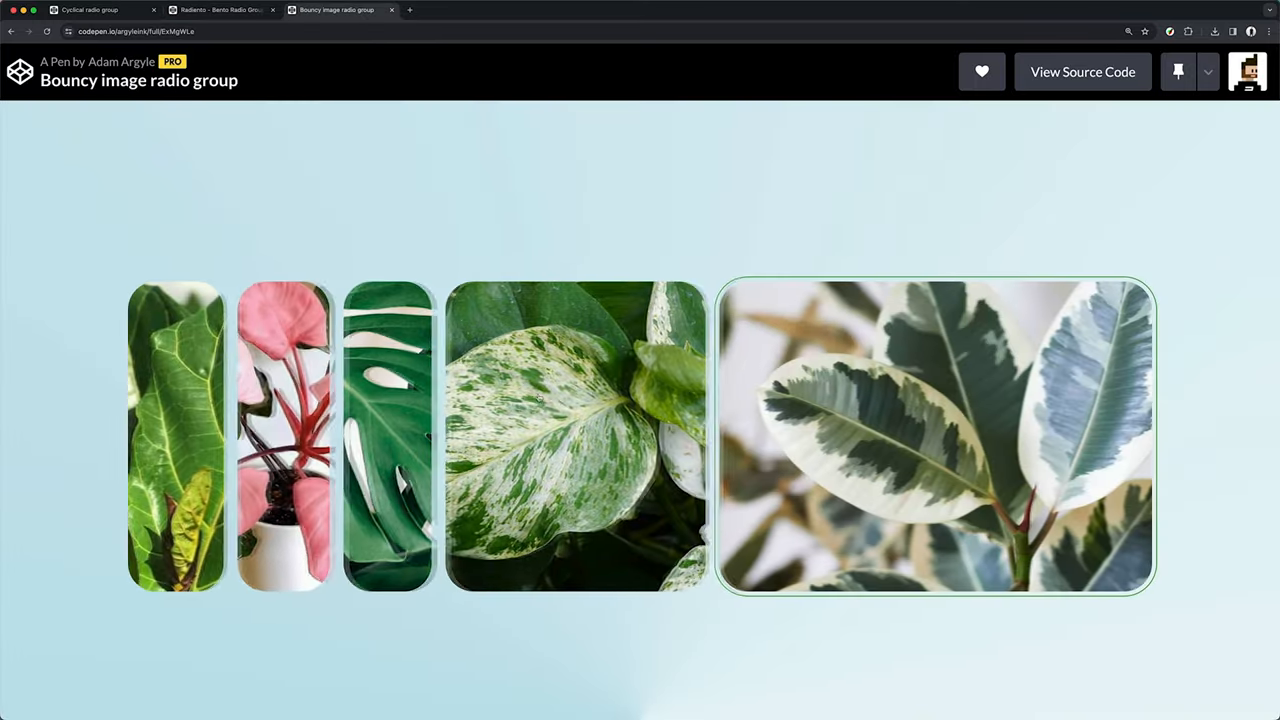
{"action": "left_click", "coordinate": [567, 436]}
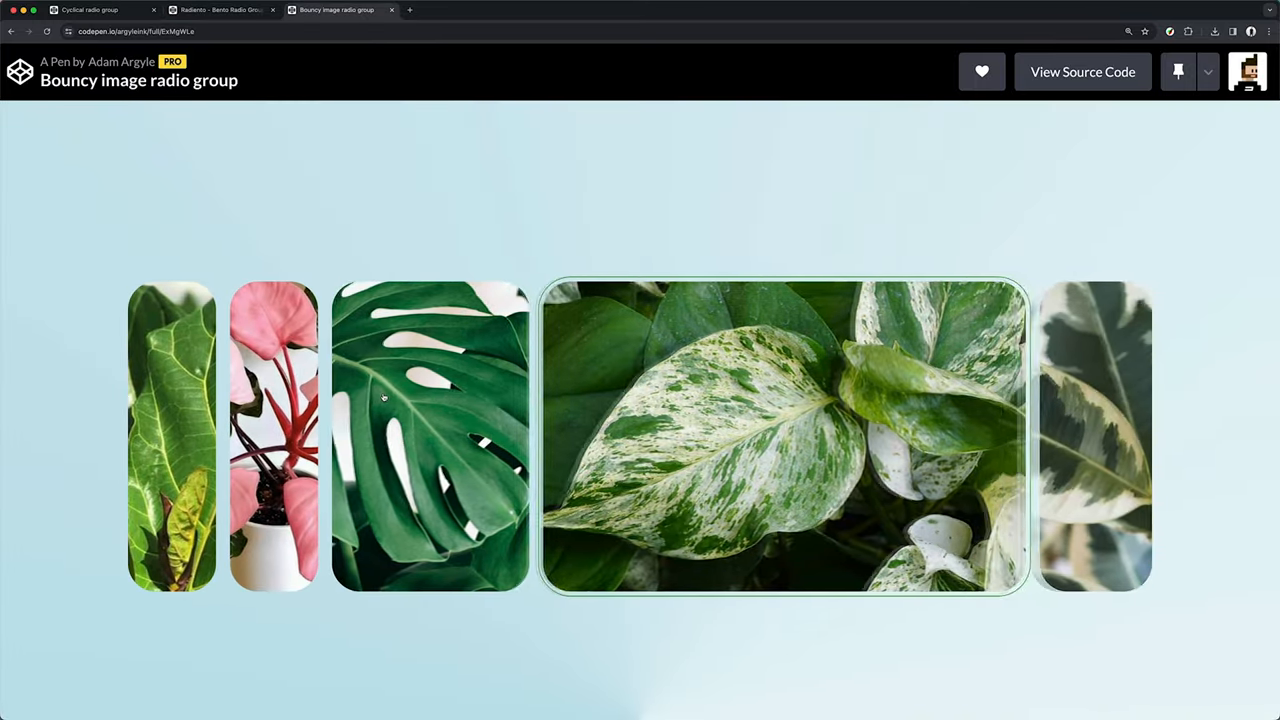
{"action": "left_click", "coordinate": [430, 445]}
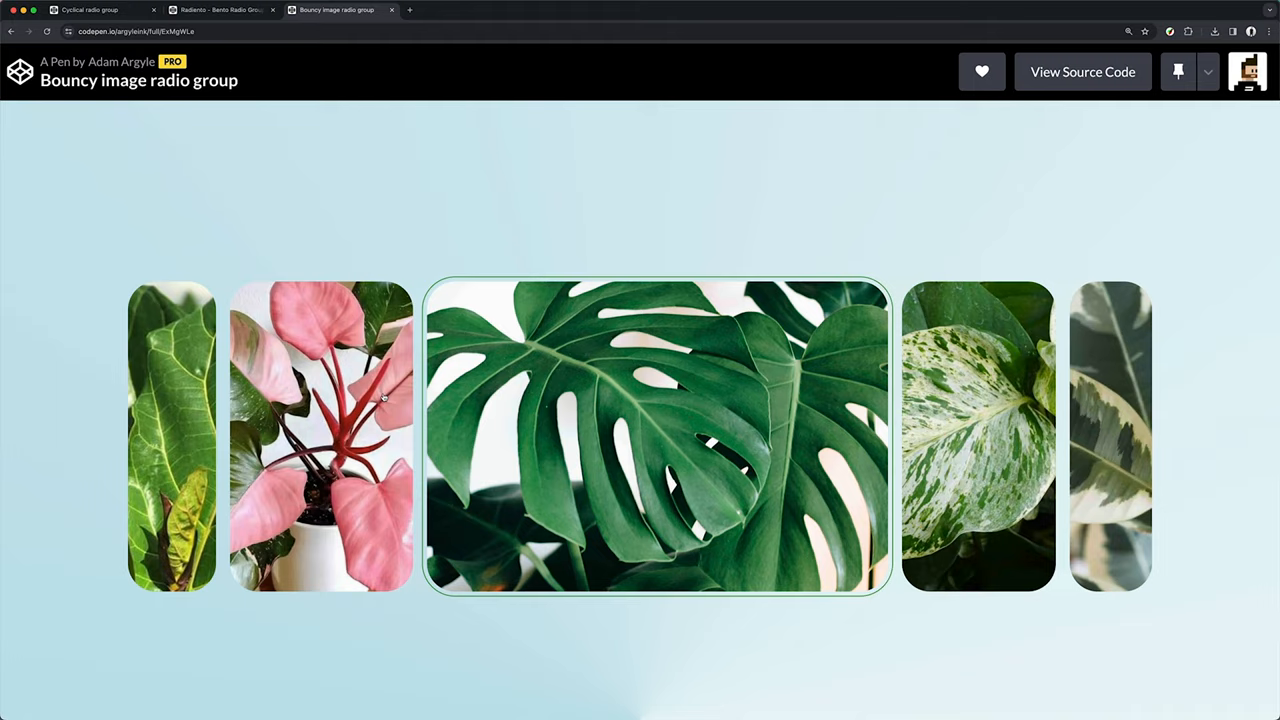
{"action": "left_click", "coordinate": [100, 11]}
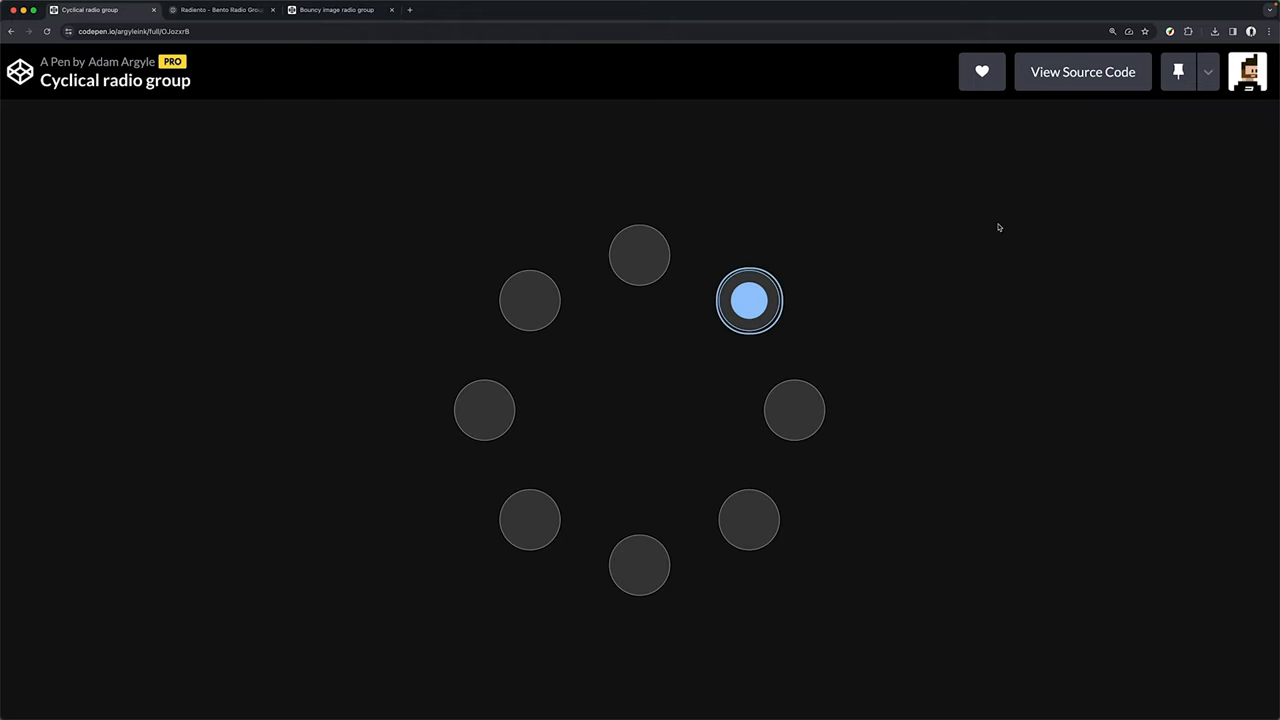
Move the Cyclical ring's selection across two circles, then switch to the Radiento bento demo.
{"action": "left_click", "coordinate": [482, 410]}
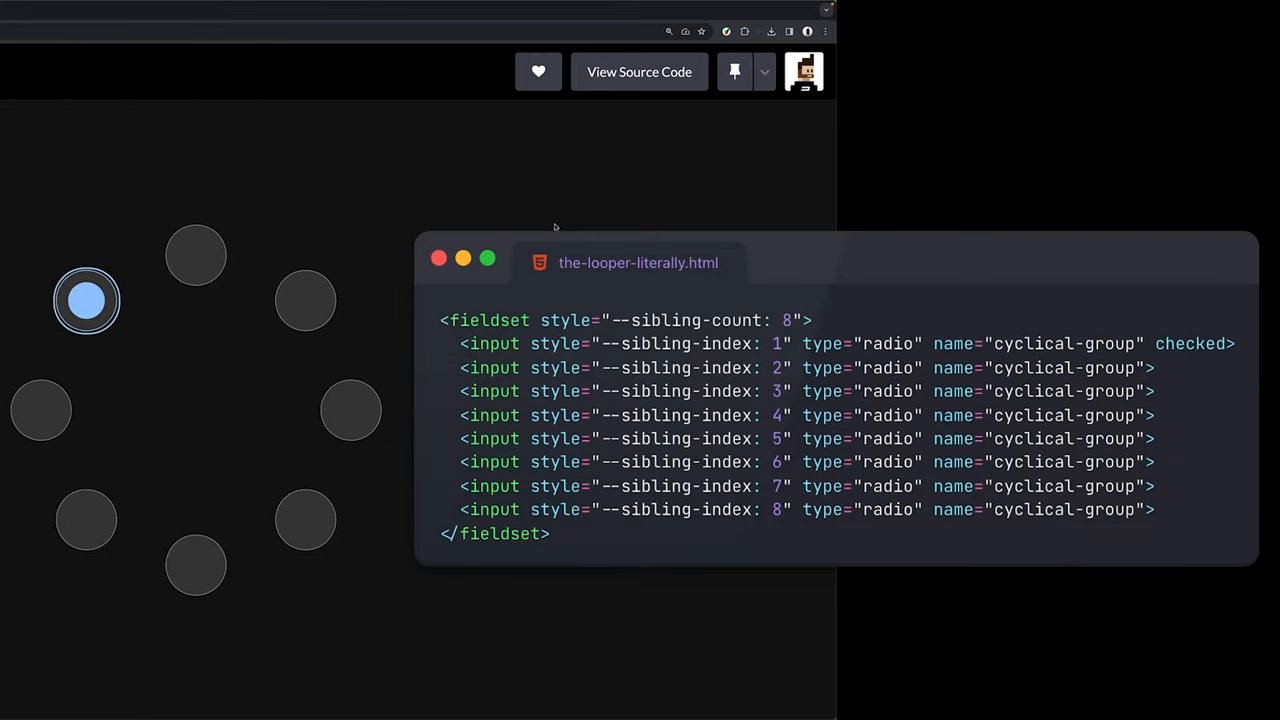
{"action": "left_click", "coordinate": [350, 410]}
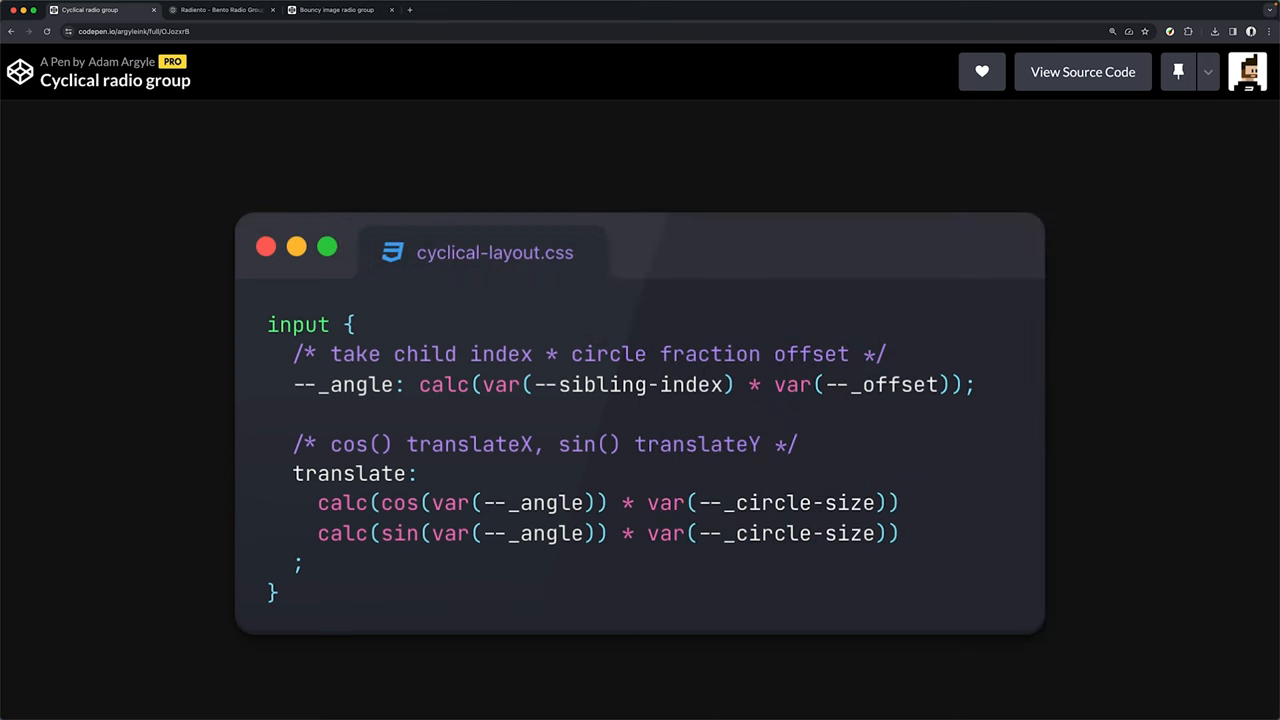
{"action": "left_click", "coordinate": [220, 9]}
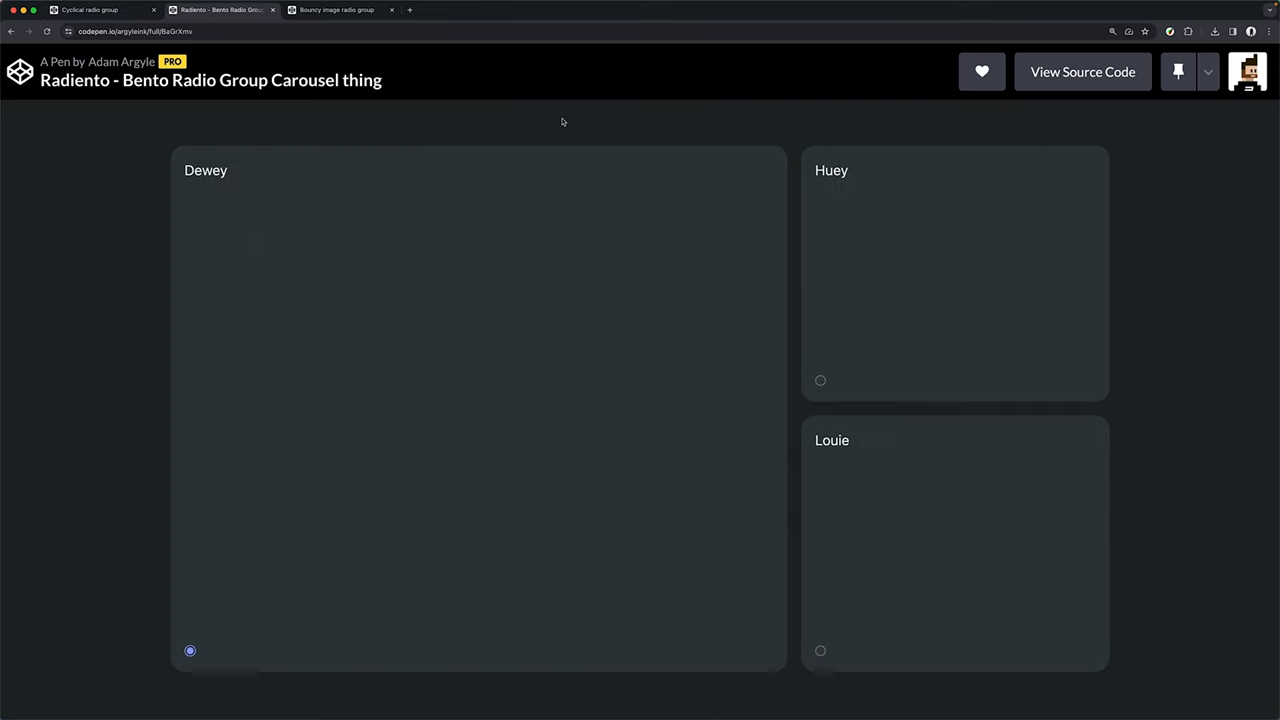
{"action": "mouse_move", "coordinate": [815, 395]}
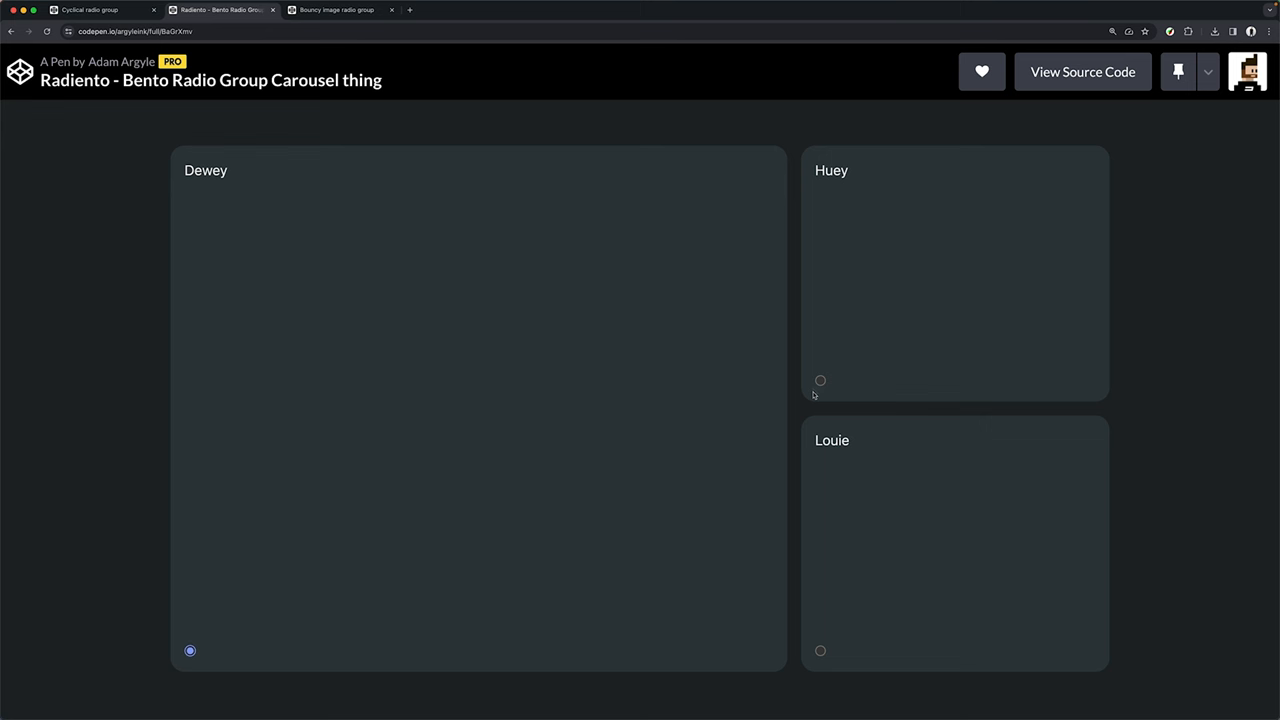
{"action": "mouse_move", "coordinate": [823, 391]}
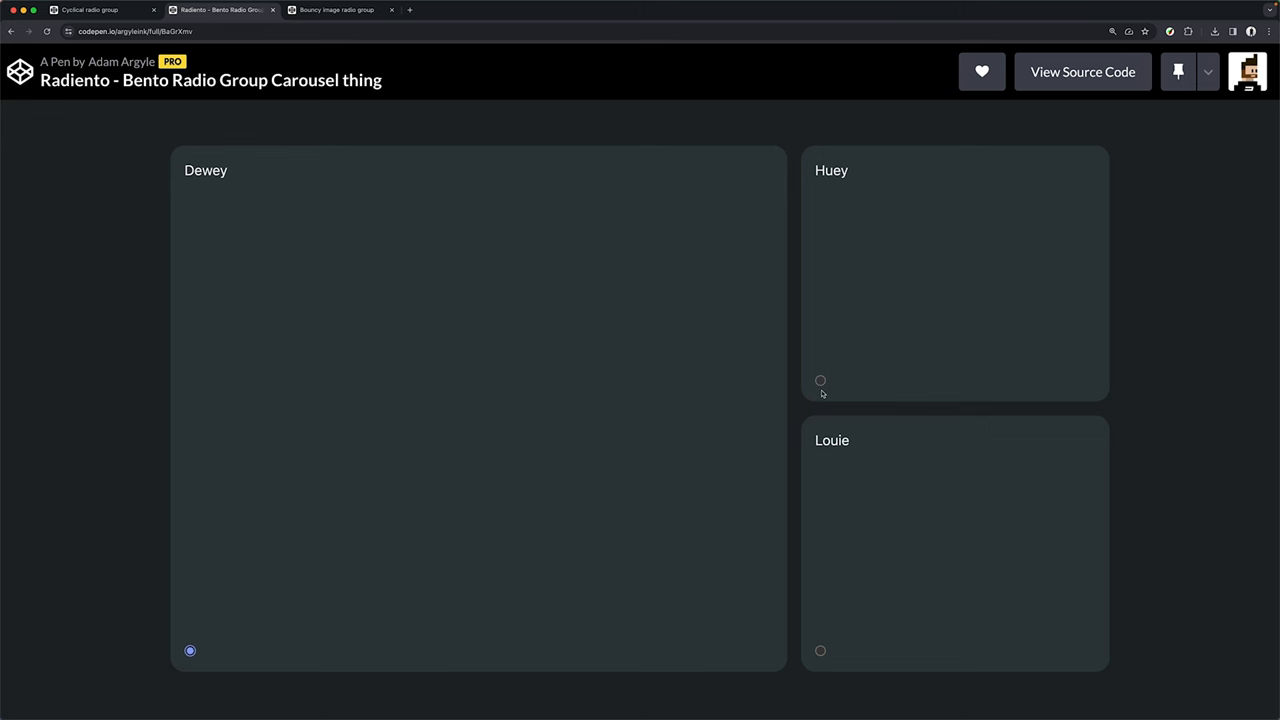
{"action": "mouse_move", "coordinate": [811, 391]}
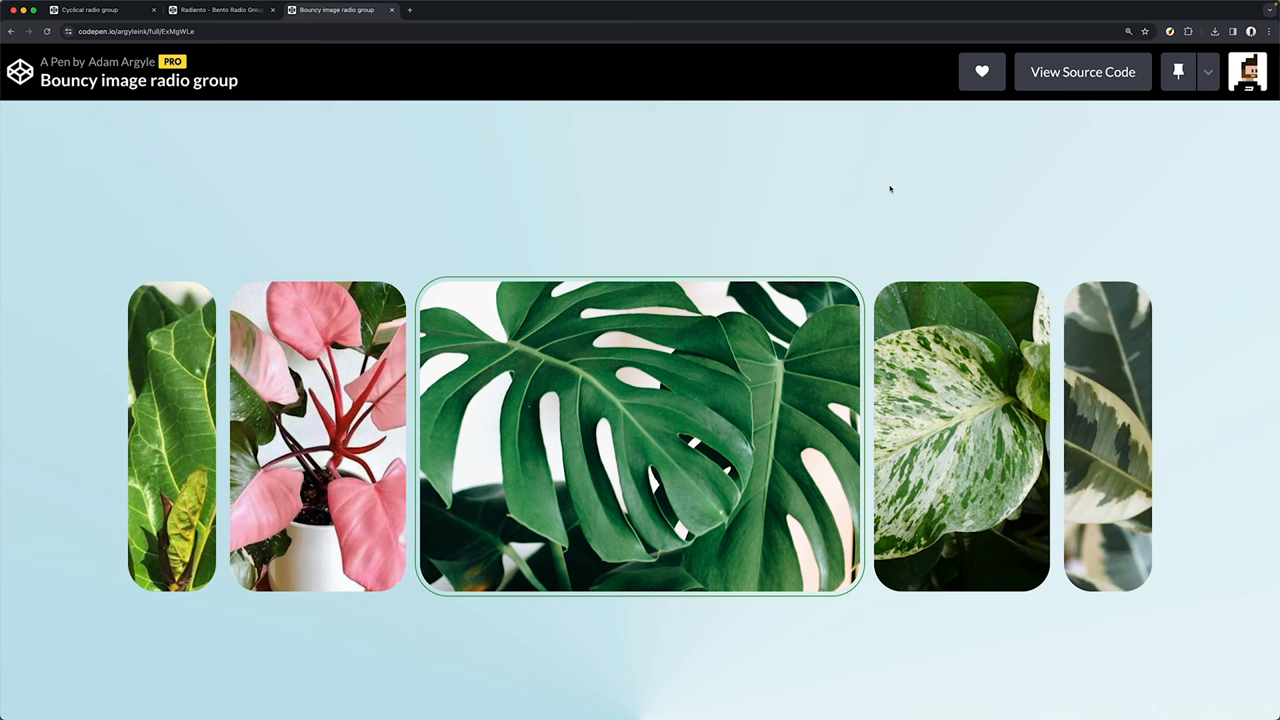
Enlarge the speckled green-and-white leaf, then the neighbouring plant image in the Bouncy demo.
{"action": "left_click", "coordinate": [960, 435]}
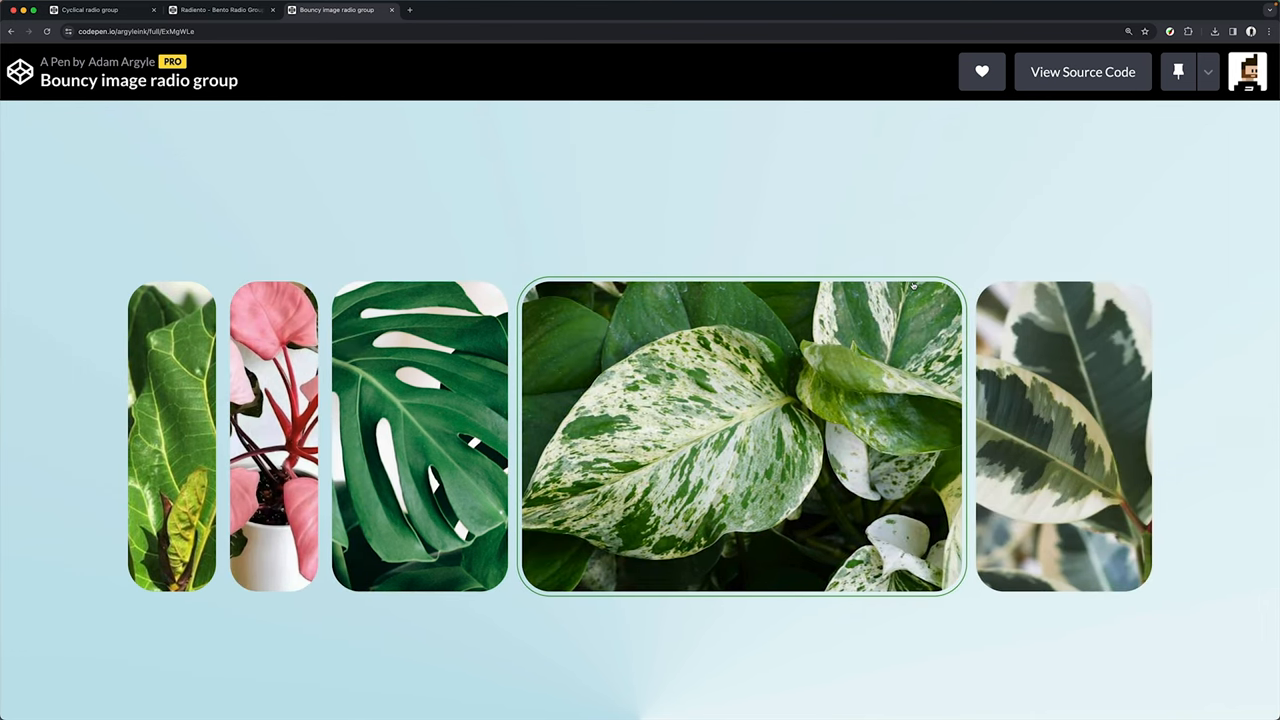
{"action": "left_click", "coordinate": [1063, 436]}
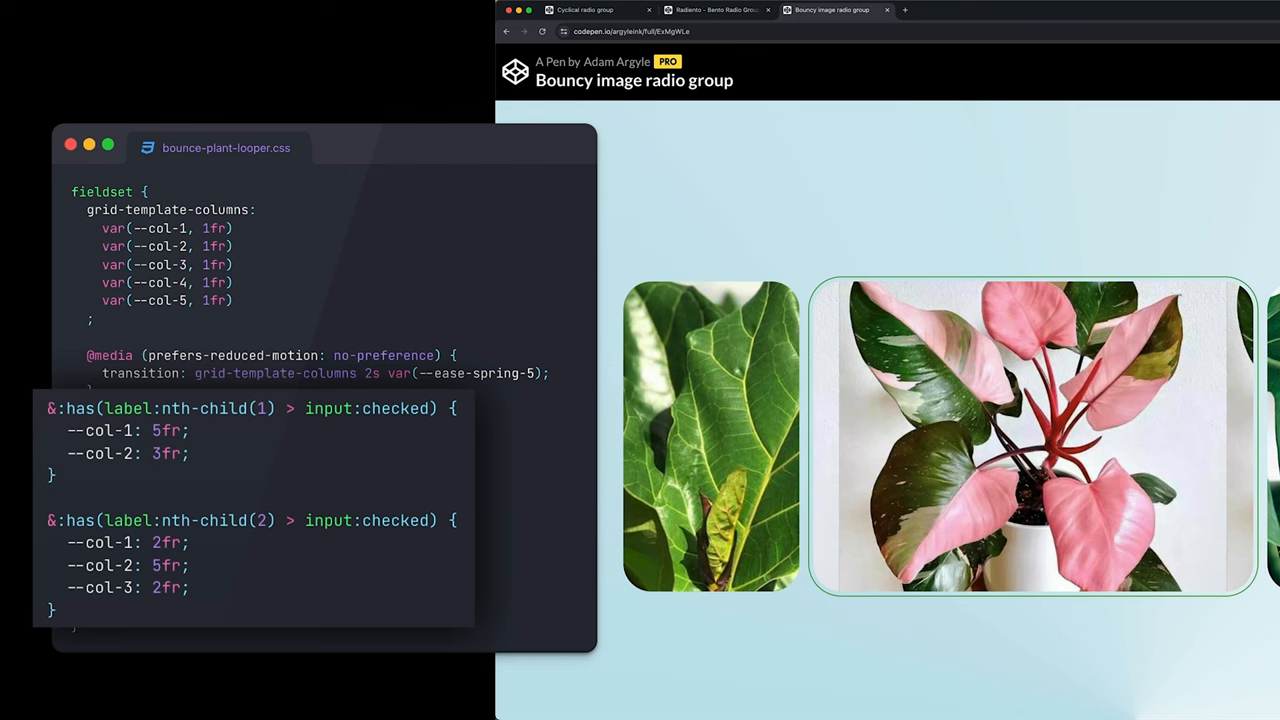
Enlarge the monstera leaf image in the Bouncy image radio group.
{"action": "left_click", "coordinate": [1130, 430]}
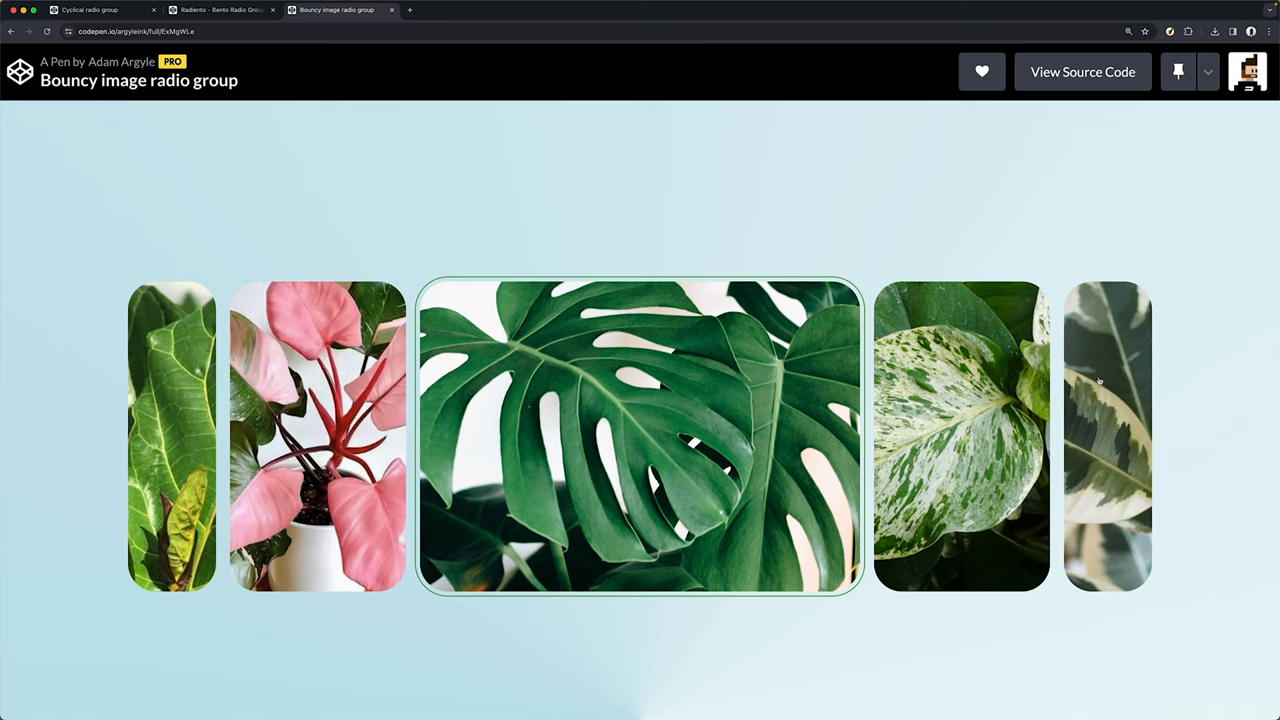
Enlarge the speckled leaf image, then the leftmost fiddle-leaf image.
{"action": "left_click", "coordinate": [960, 435]}
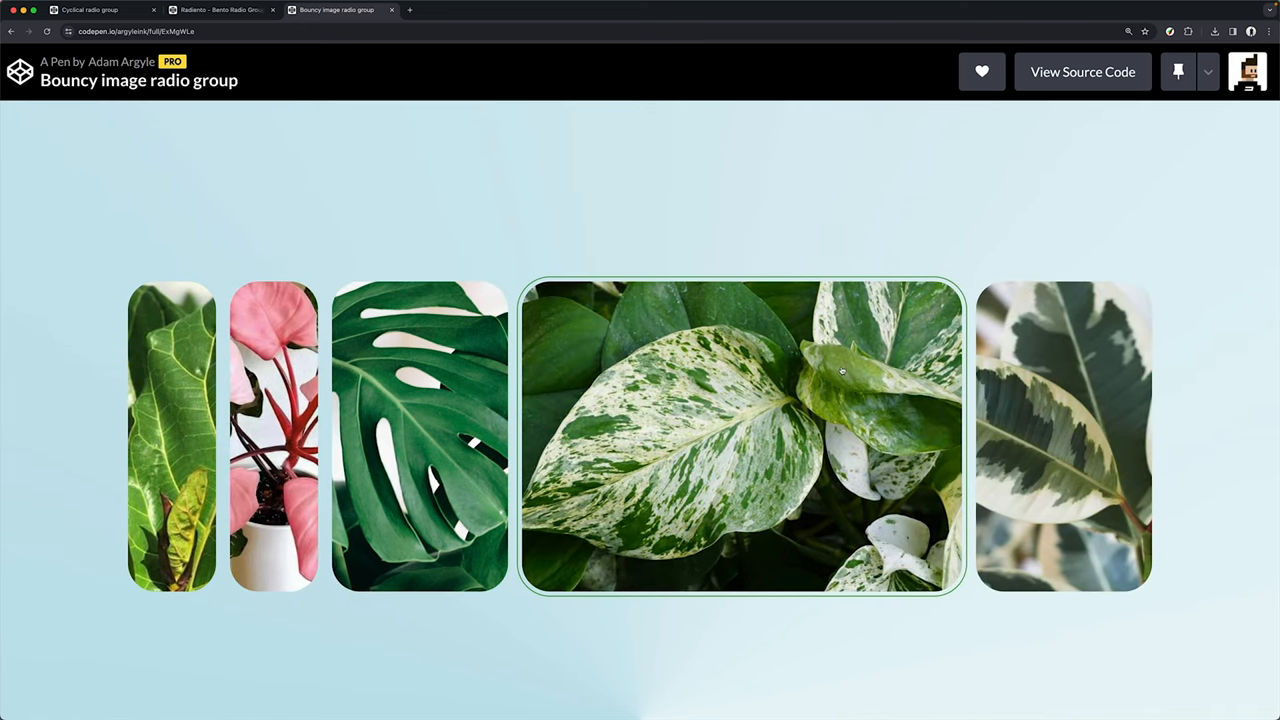
{"action": "mouse_move", "coordinate": [854, 222]}
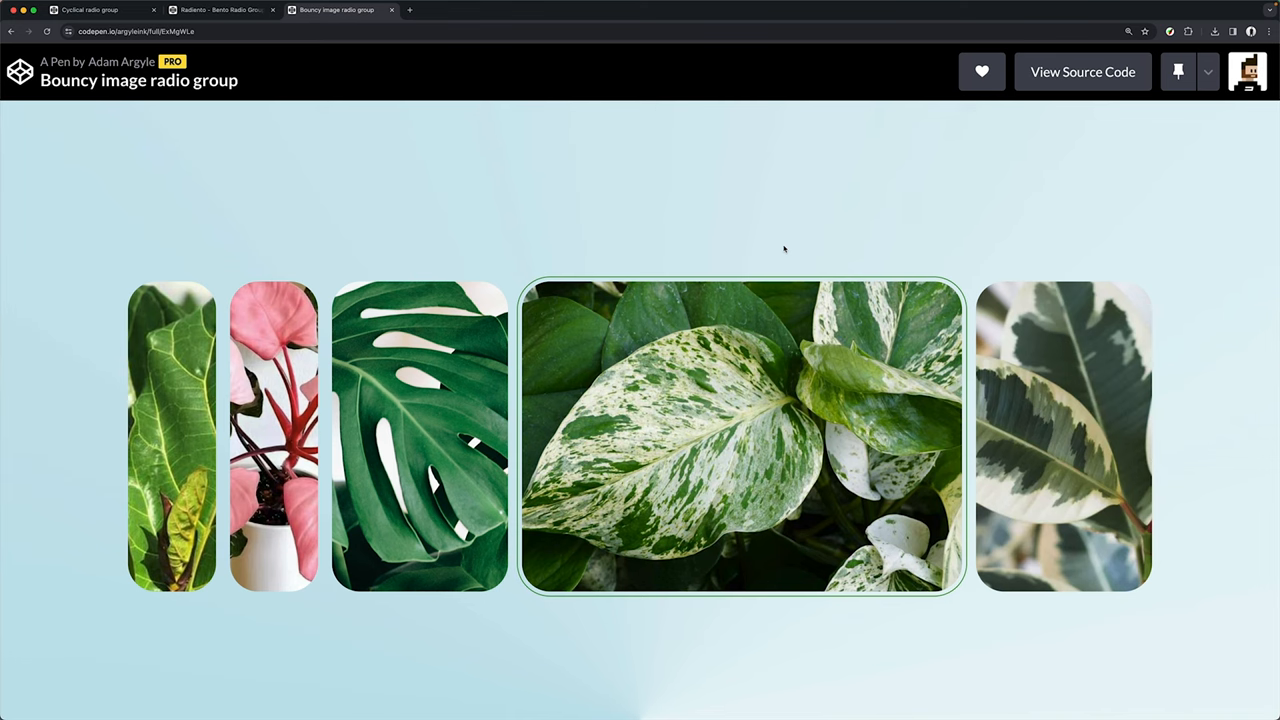
{"action": "left_click", "coordinate": [175, 435]}
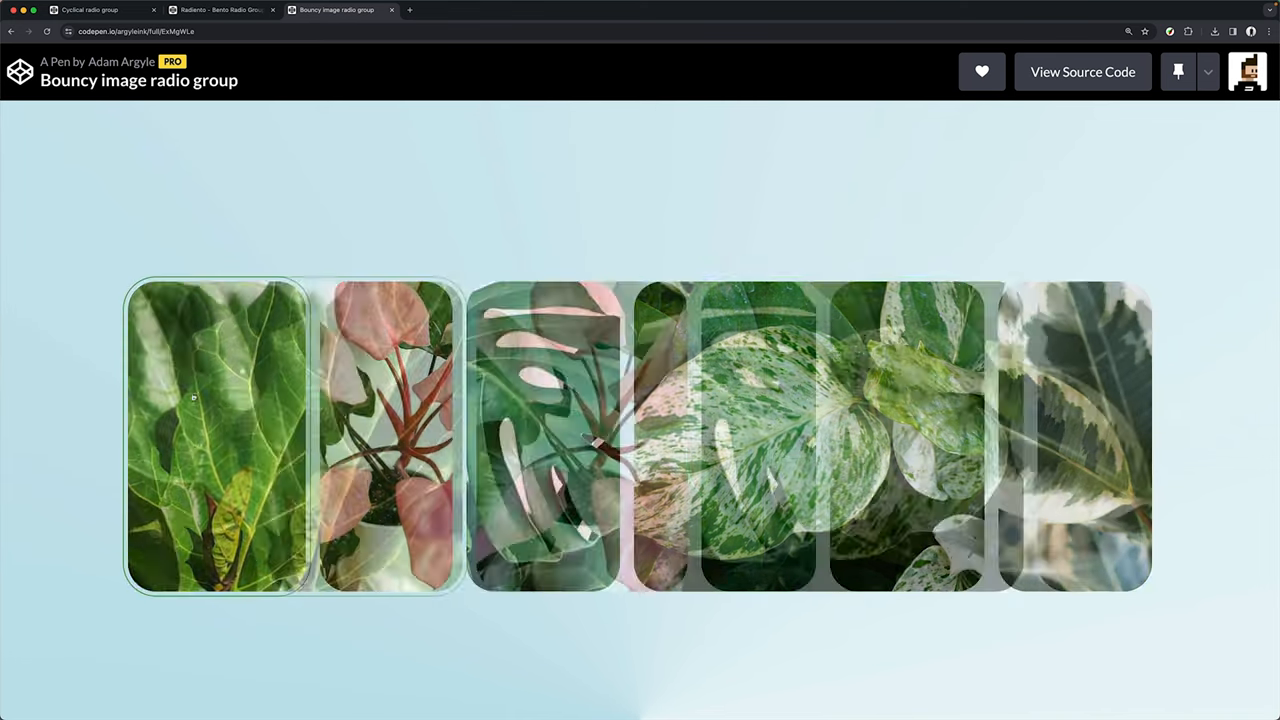